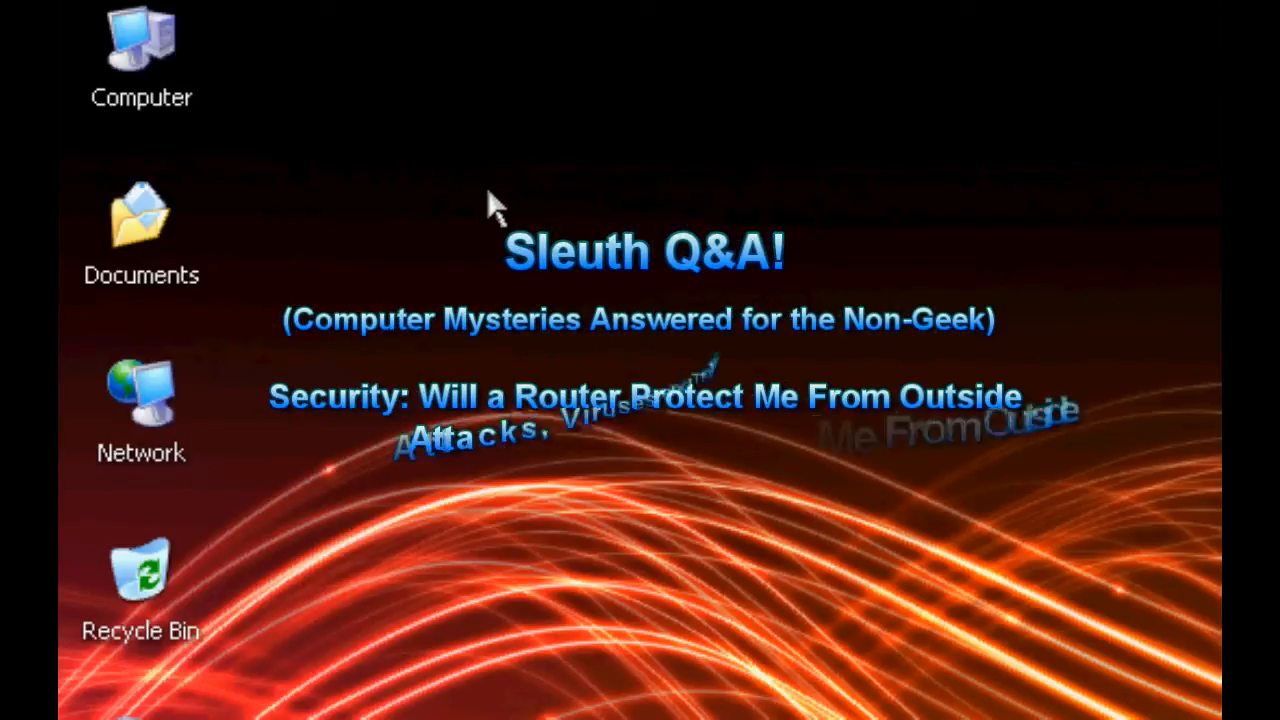
mouse_move(465, 190)
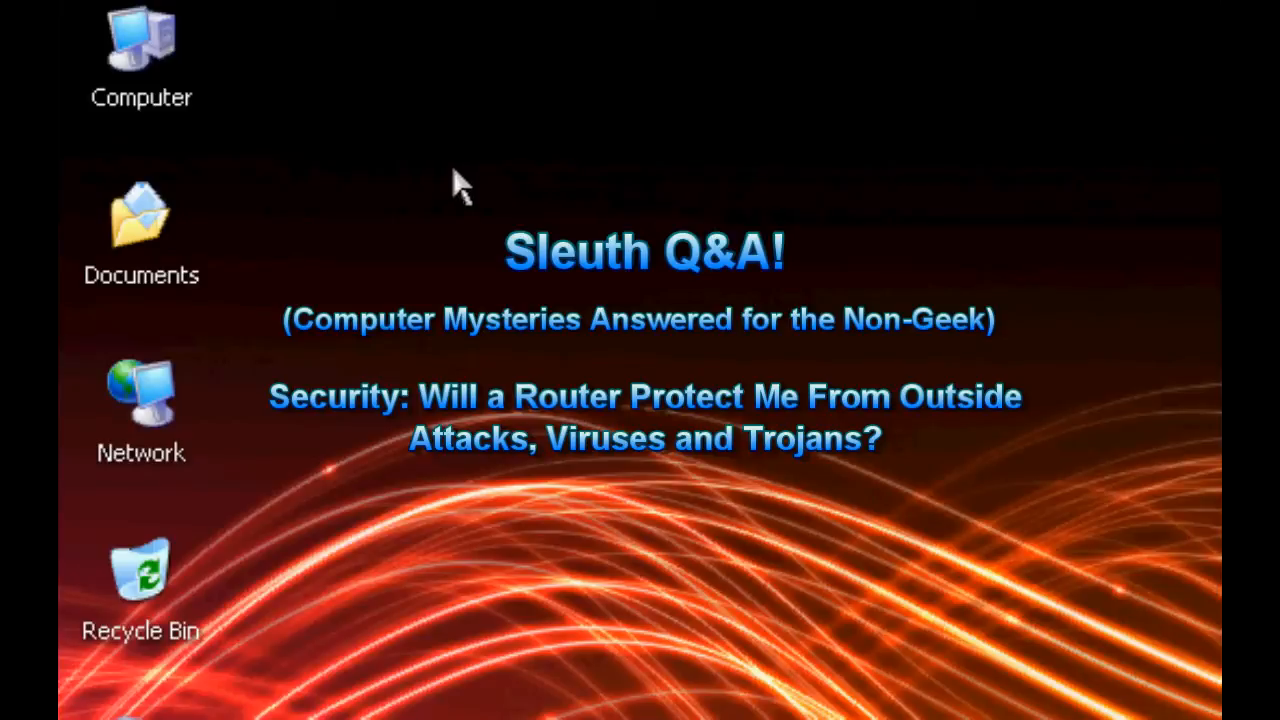
mouse_move(445, 195)
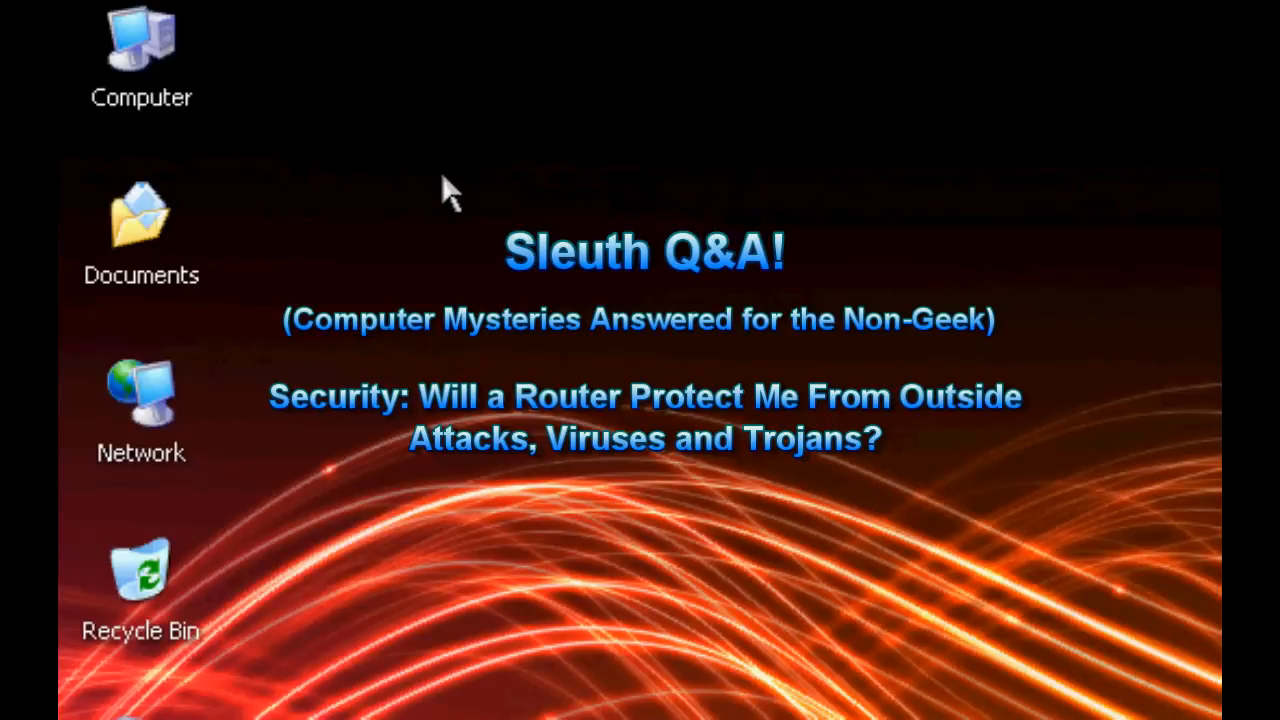
mouse_move(460, 150)
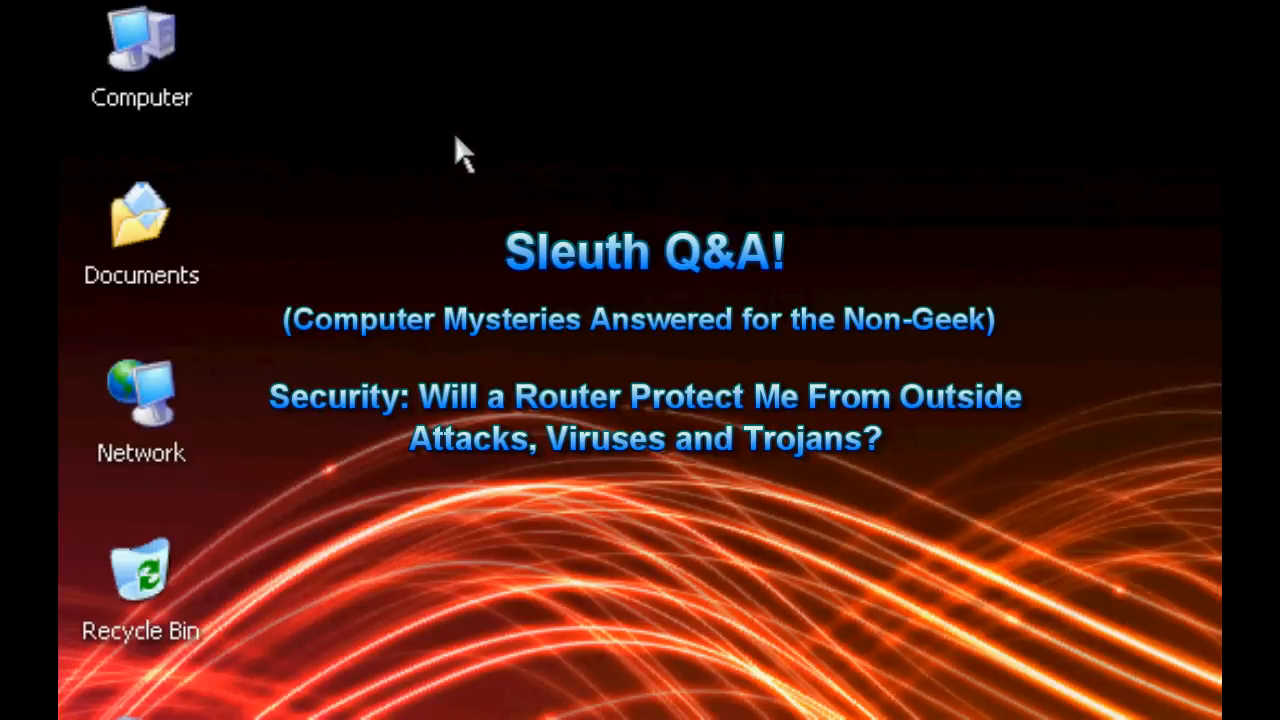
mouse_move(480, 168)
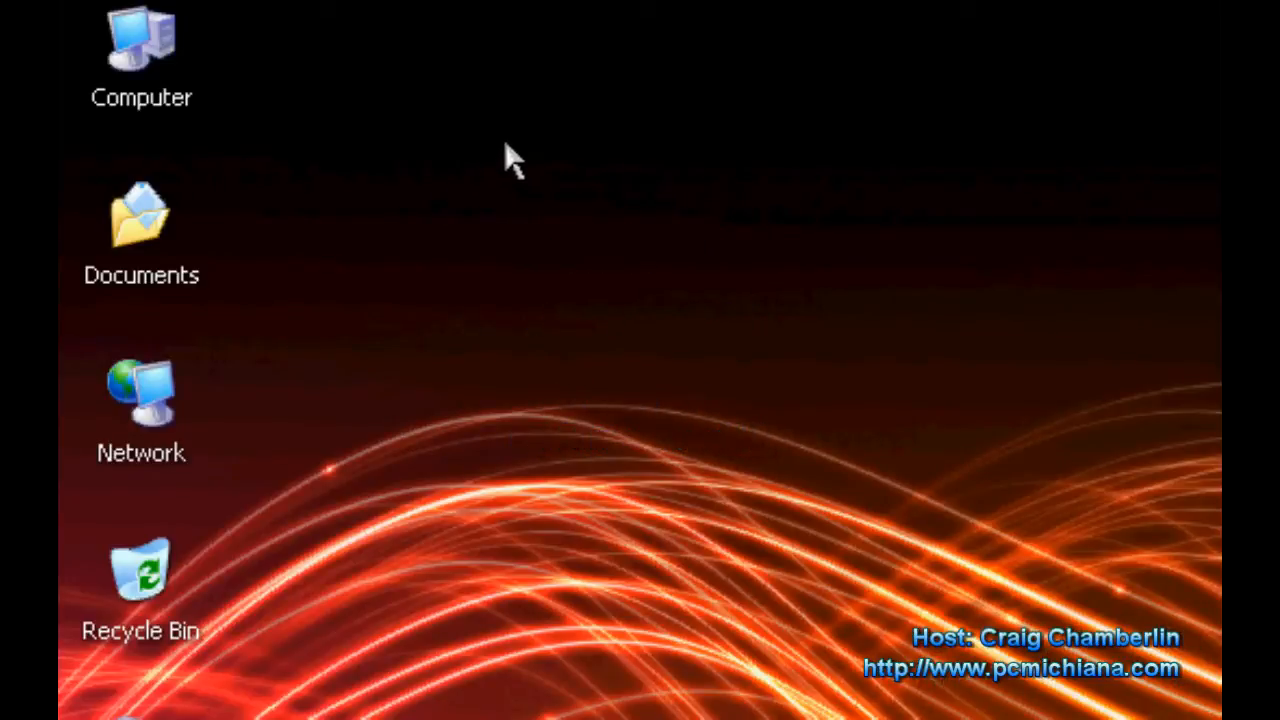
mouse_move(578, 395)
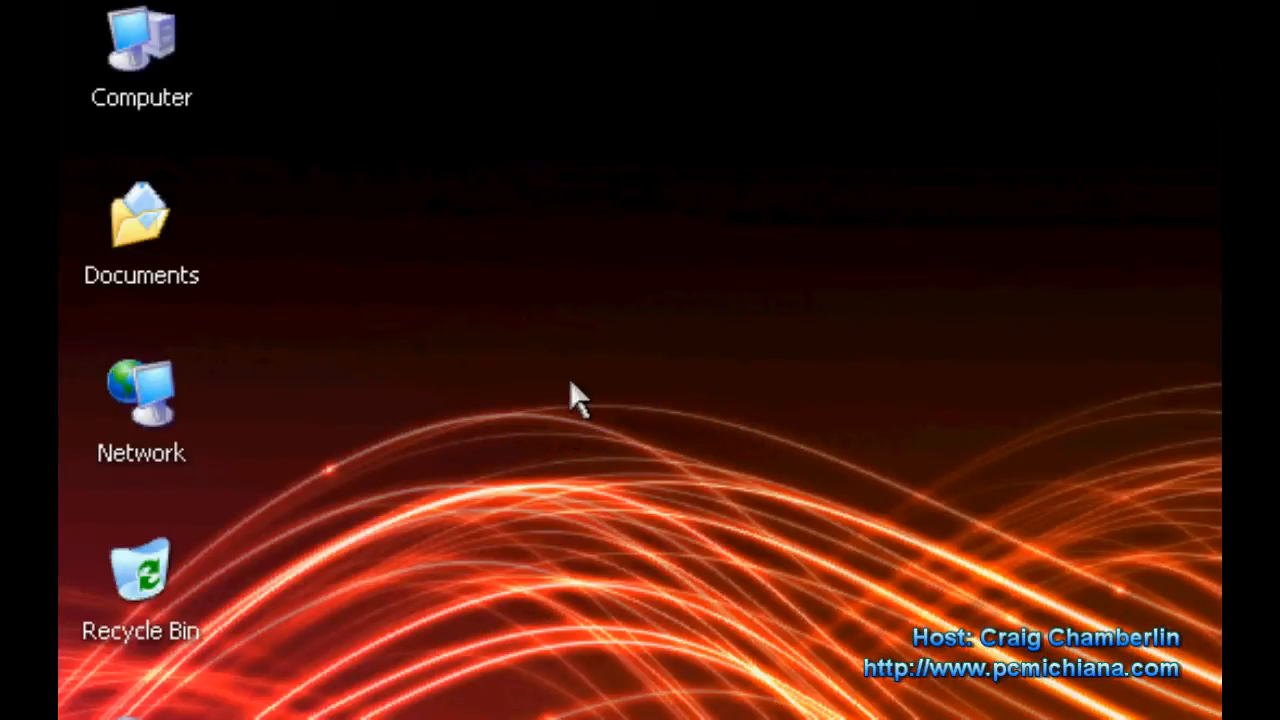
mouse_move(505, 335)
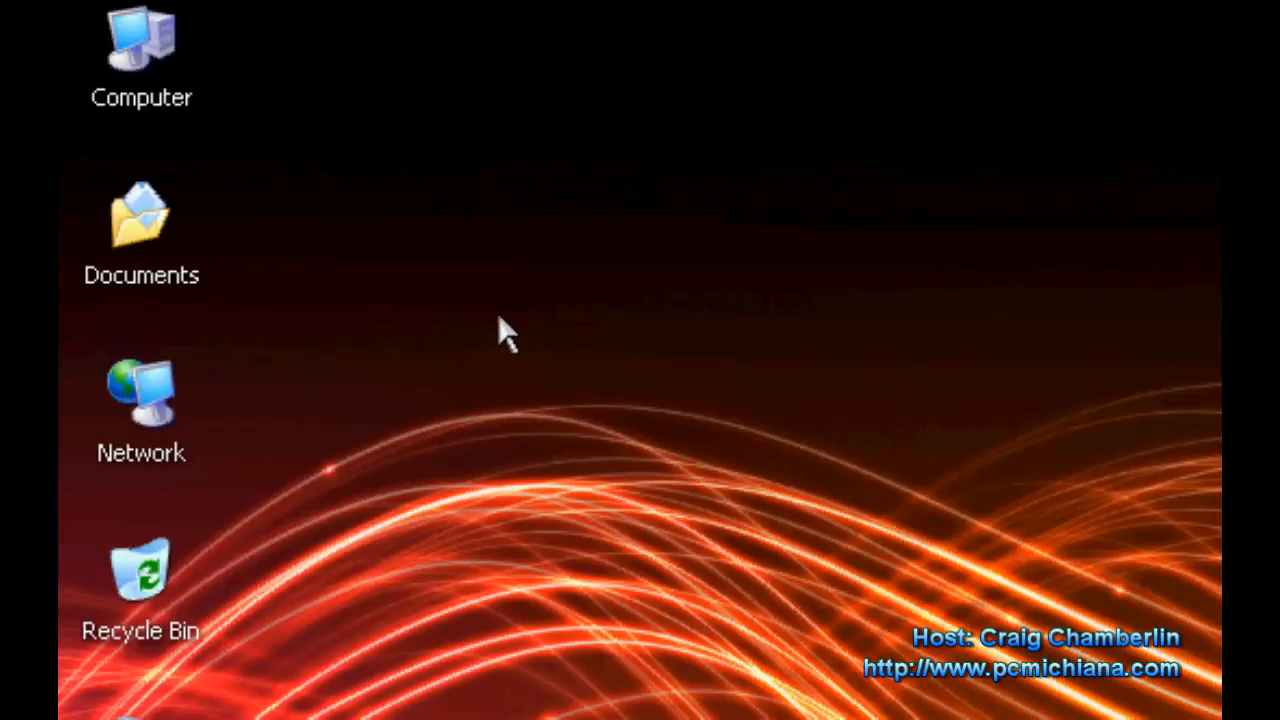
mouse_move(540, 315)
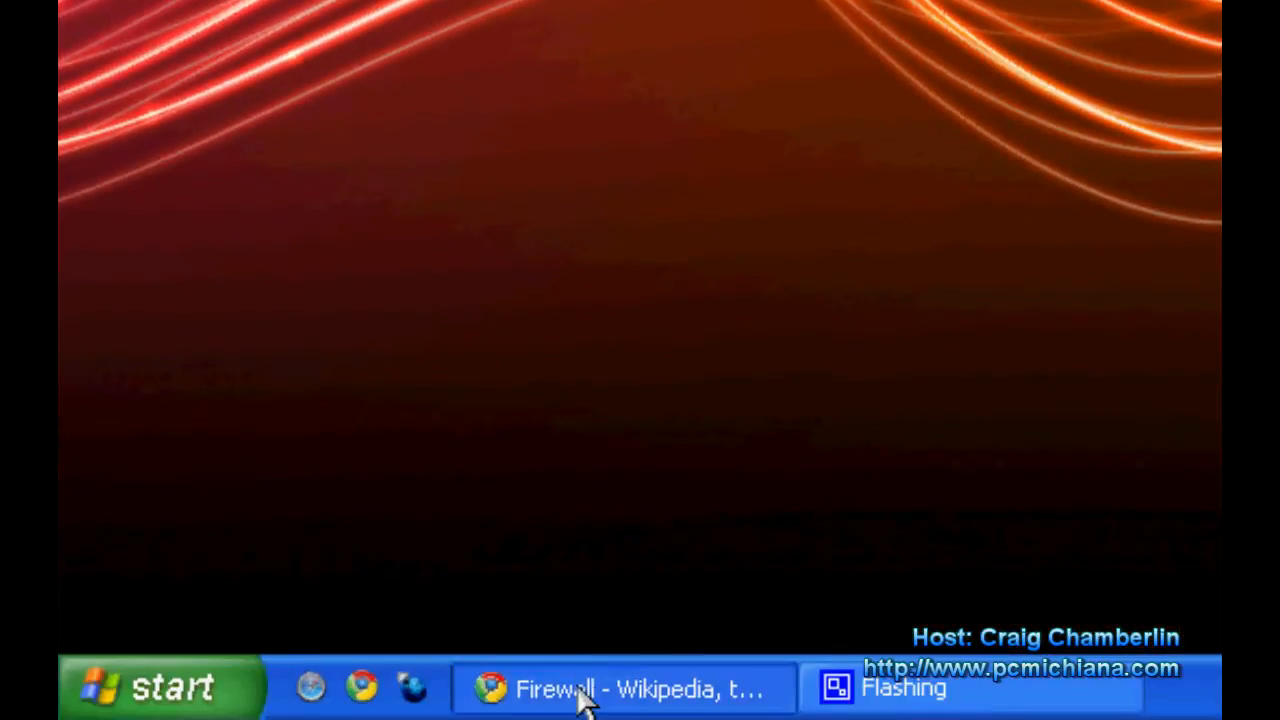
Restore the Firewall Wikipedia article and scroll to its LAN-firewall-WAN diagram
click(620, 688)
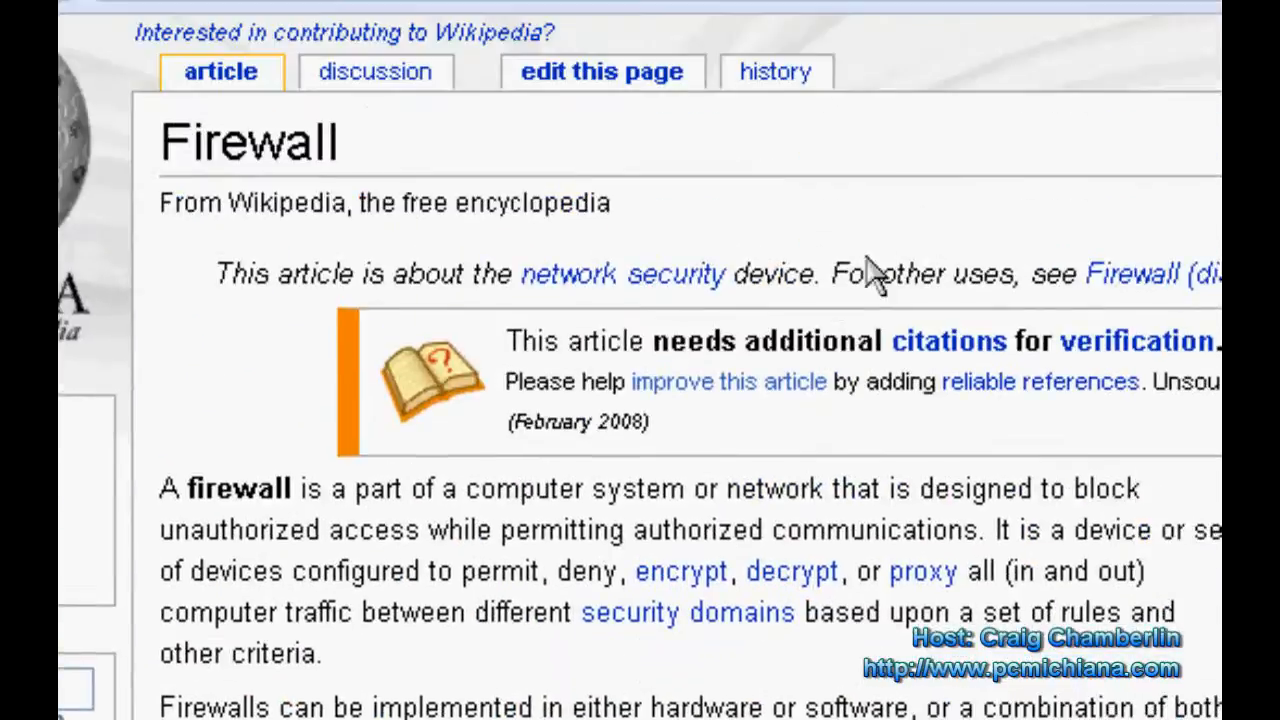
scroll(down, 3)
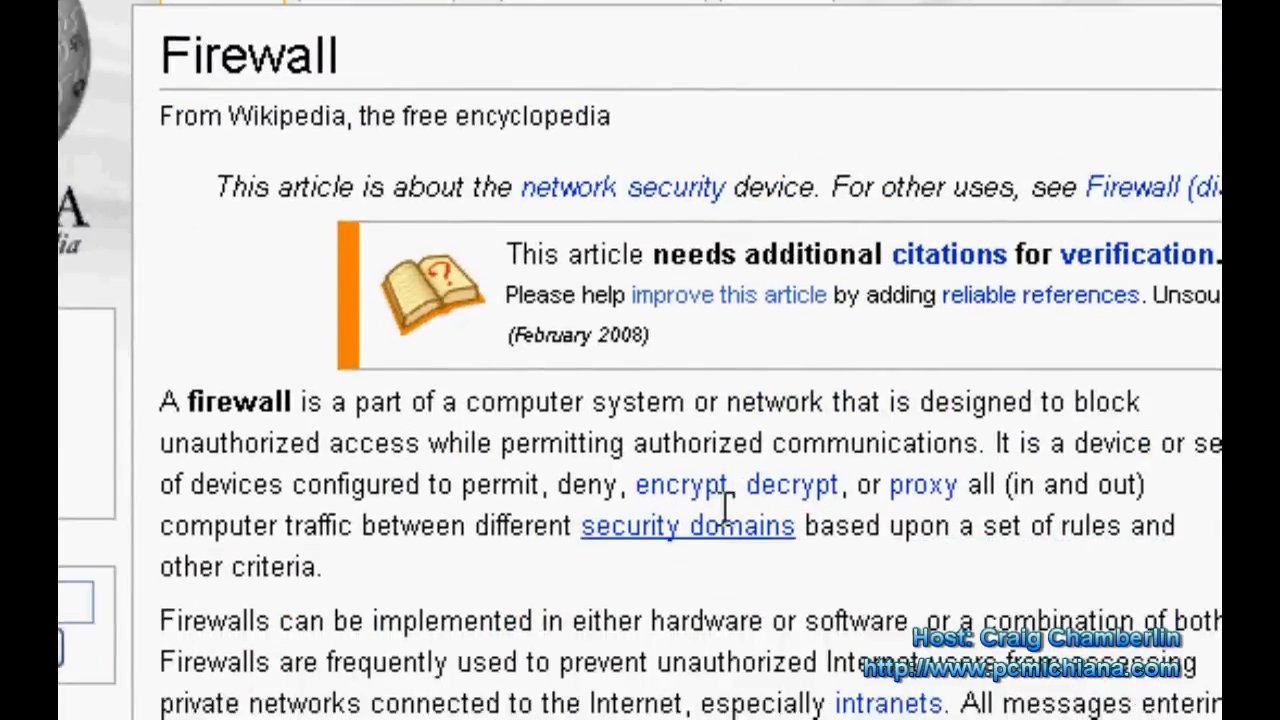
scroll(down, 3)
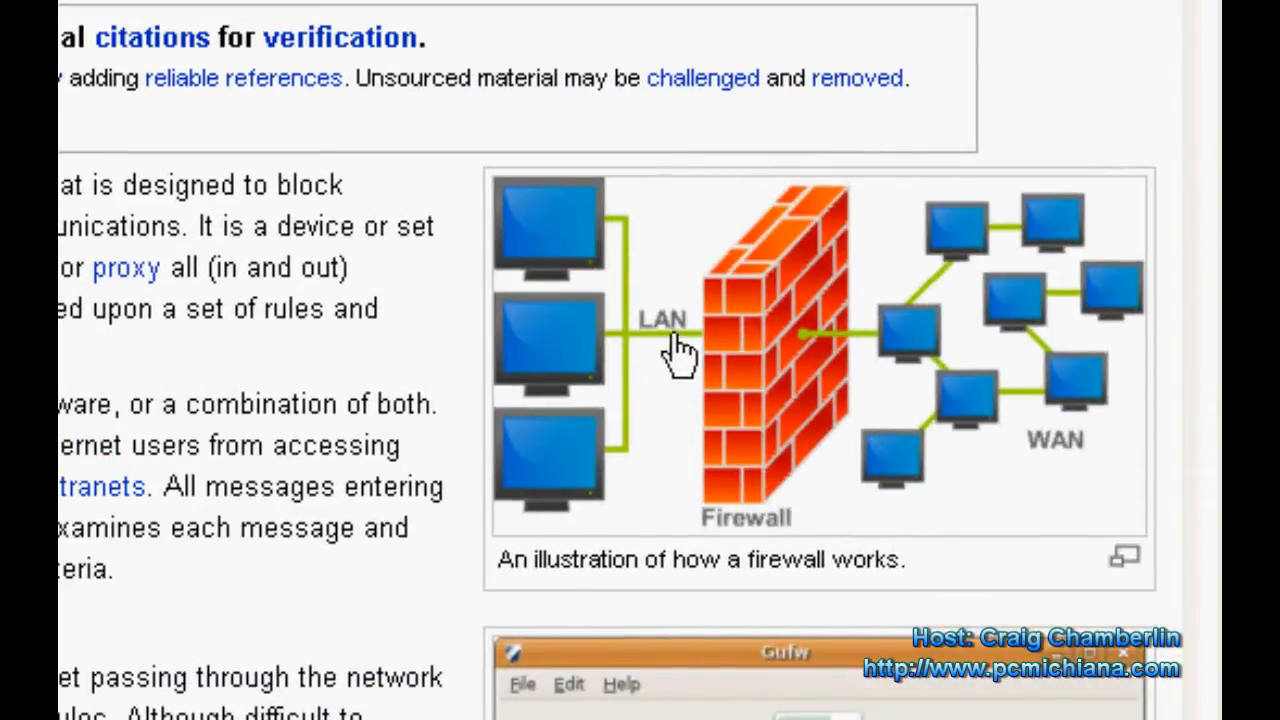
mouse_move(850, 405)
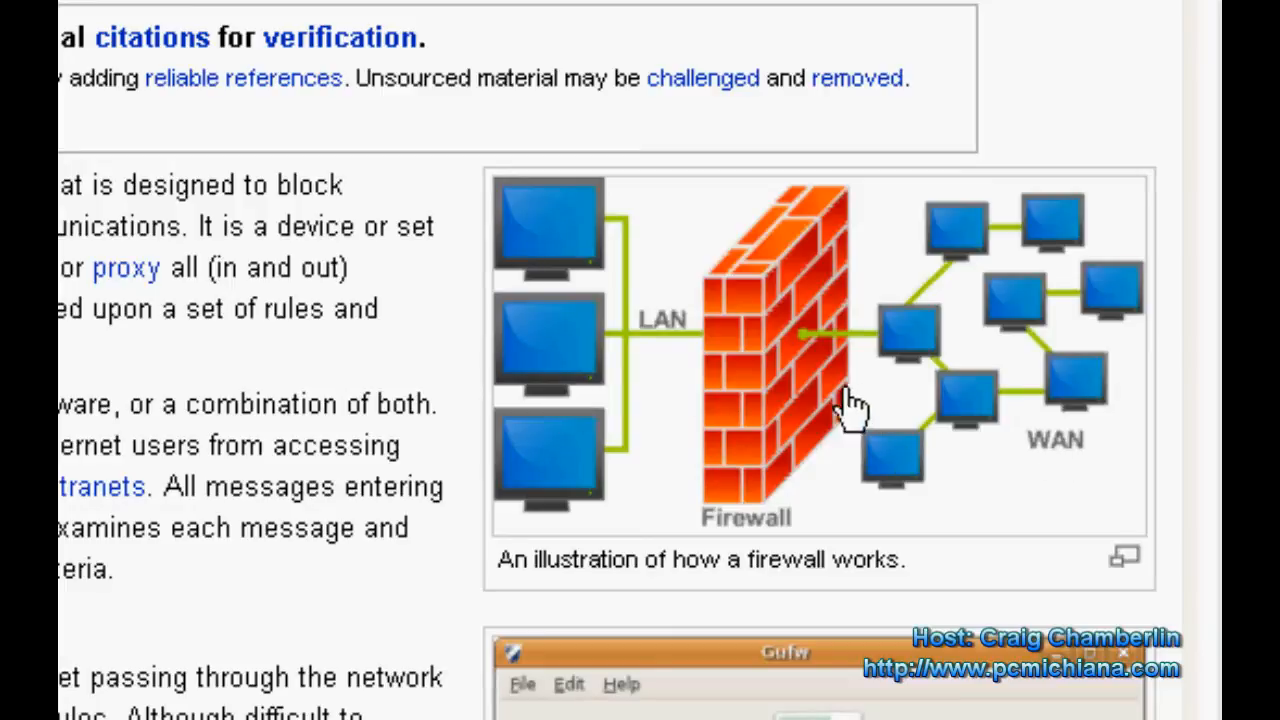
mouse_move(735, 495)
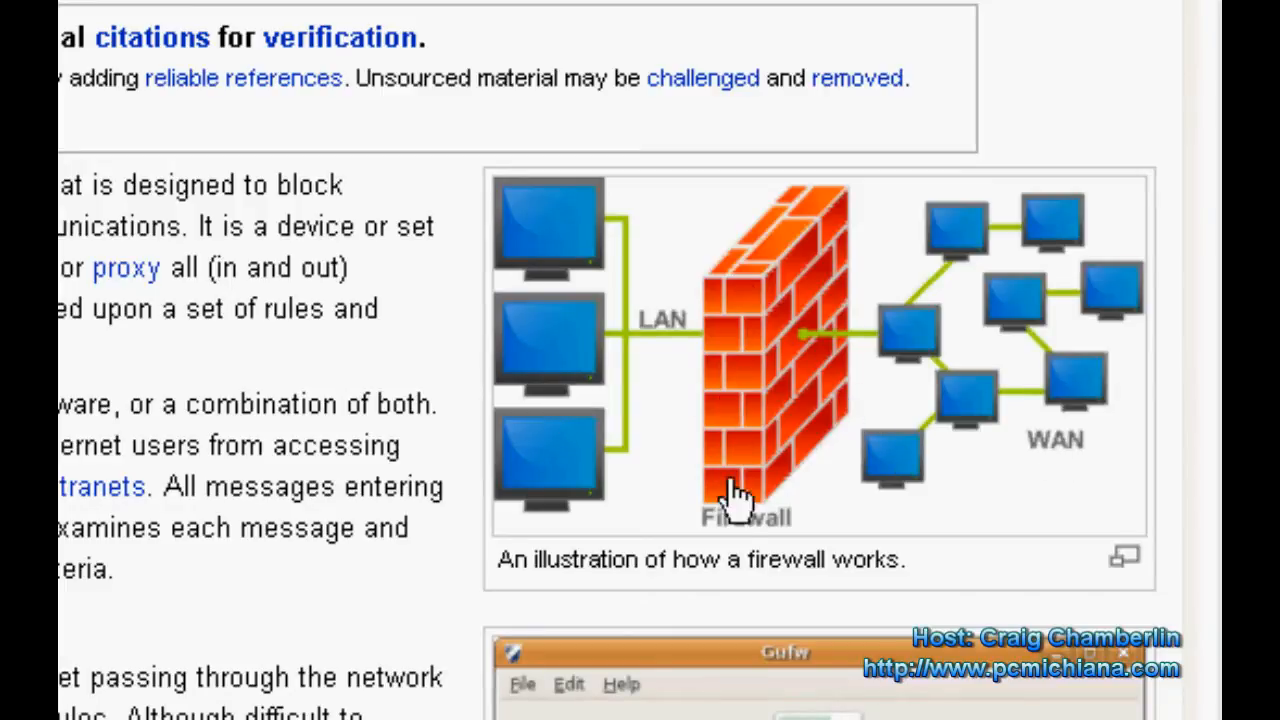
mouse_move(1035, 255)
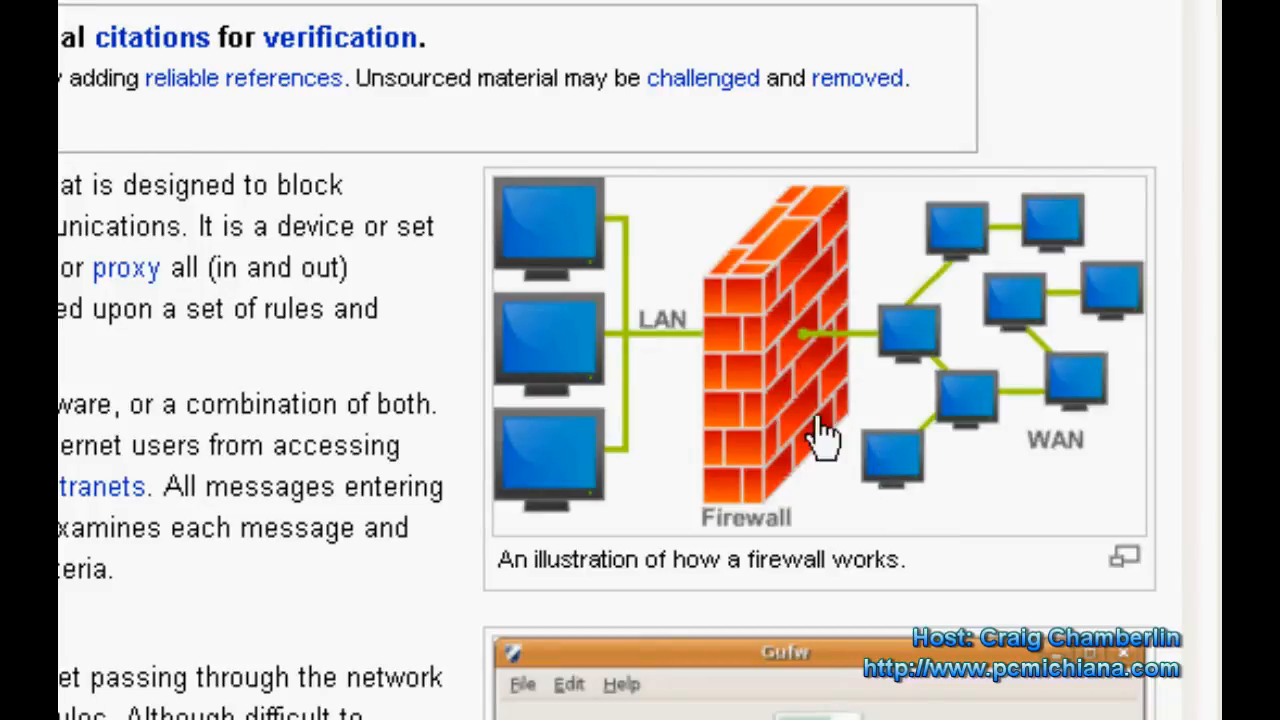
mouse_move(800, 430)
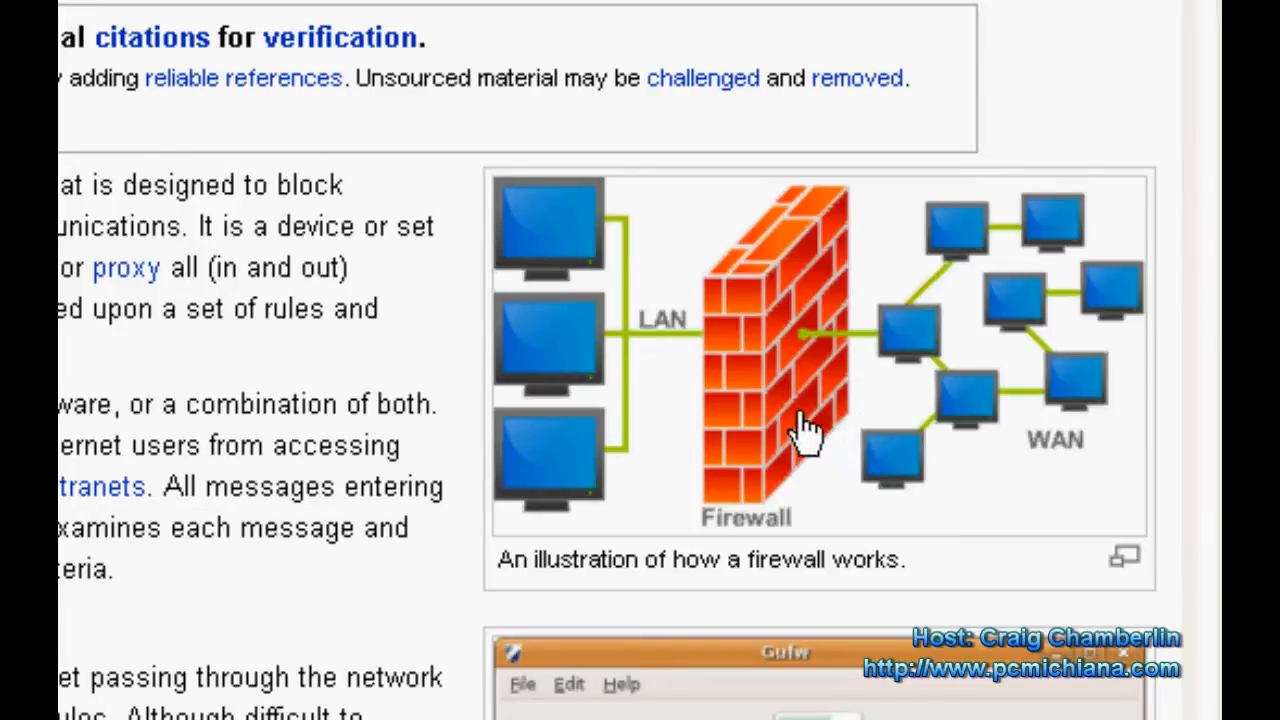
mouse_move(935, 375)
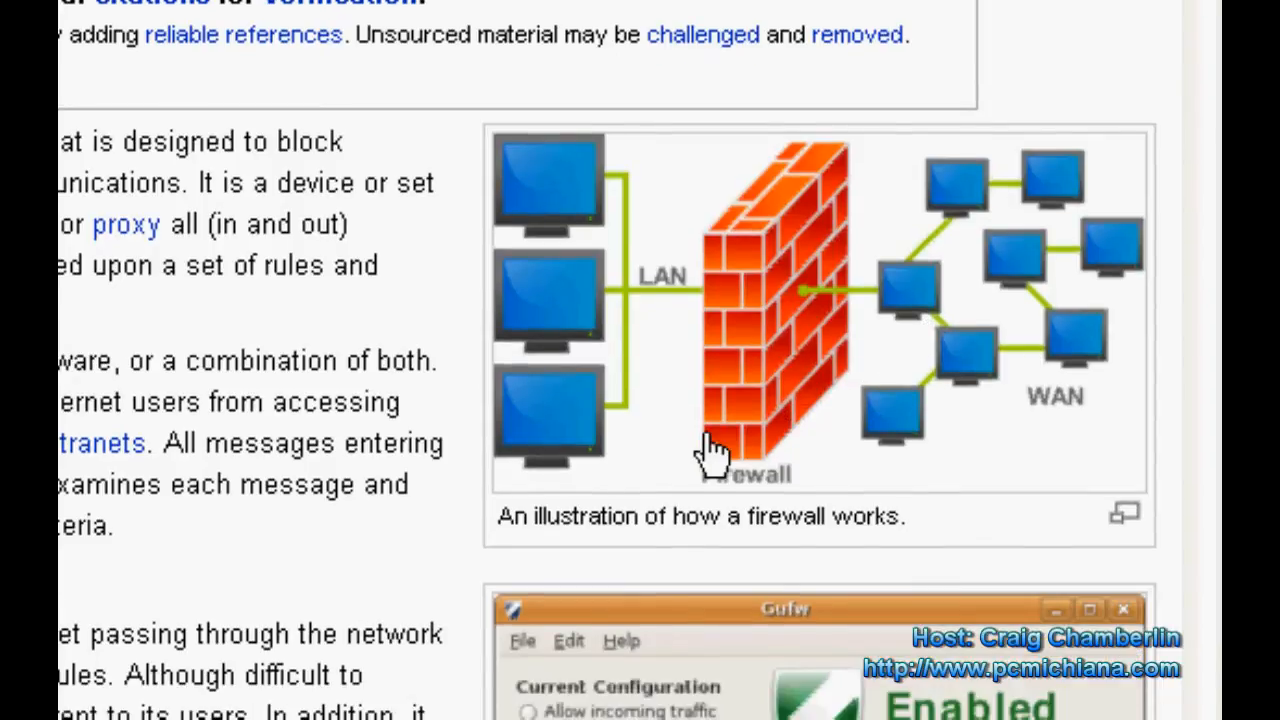
mouse_move(880, 410)
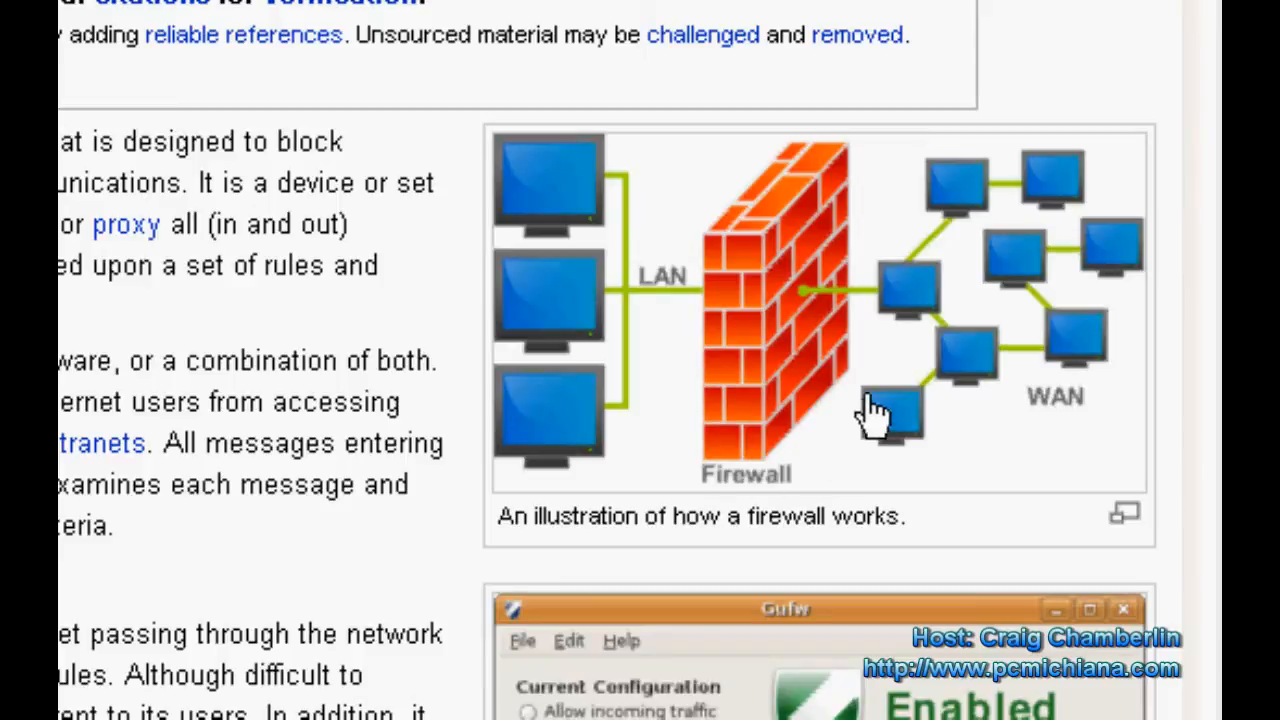
mouse_move(1045, 340)
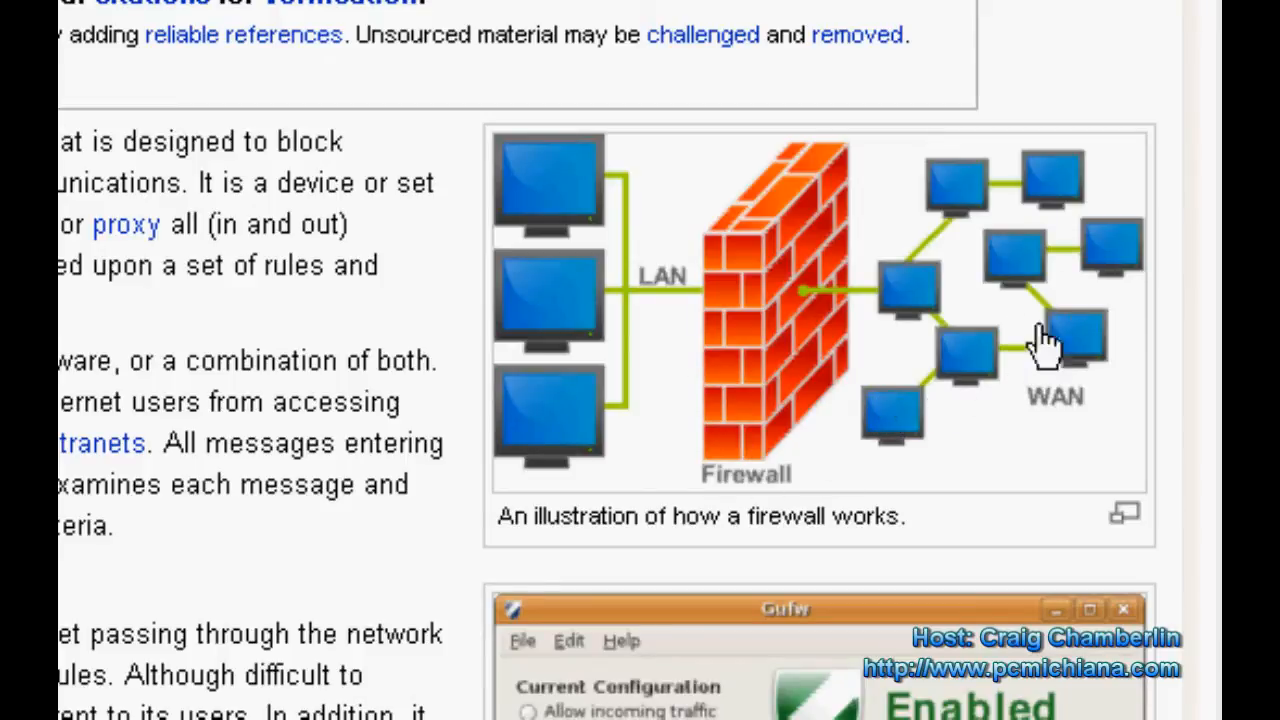
mouse_move(910, 310)
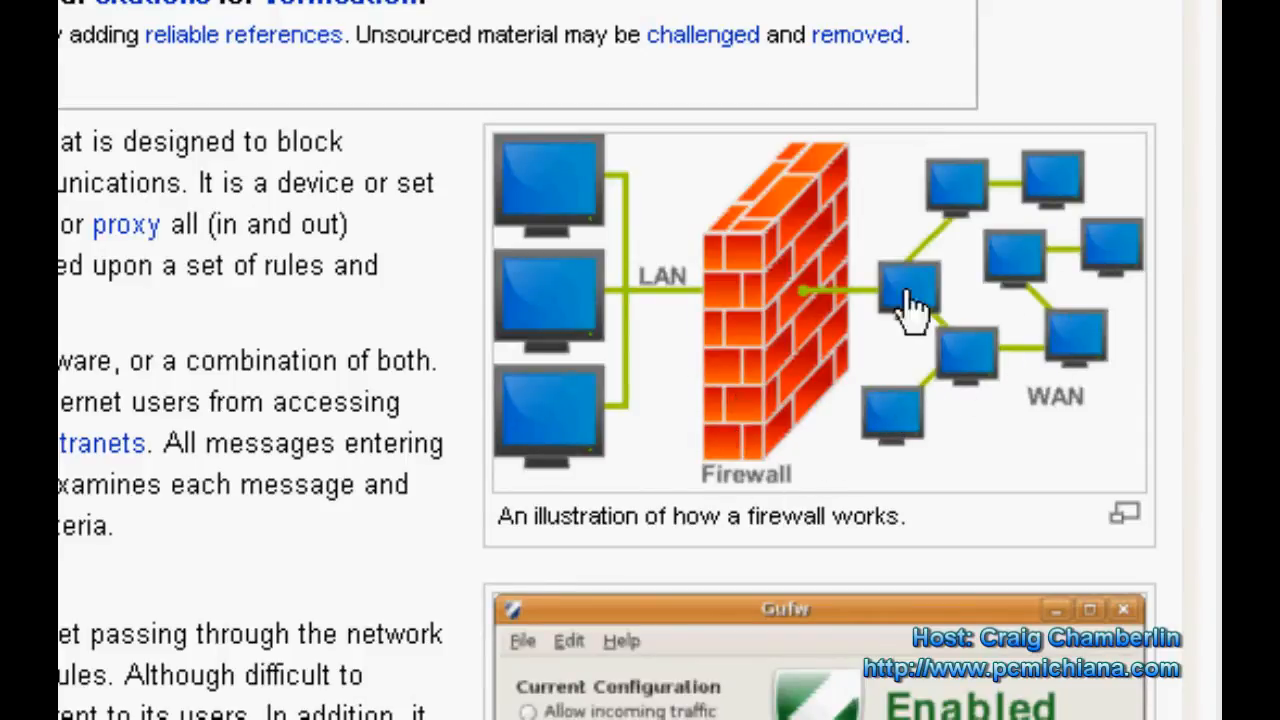
scroll(up, 3)
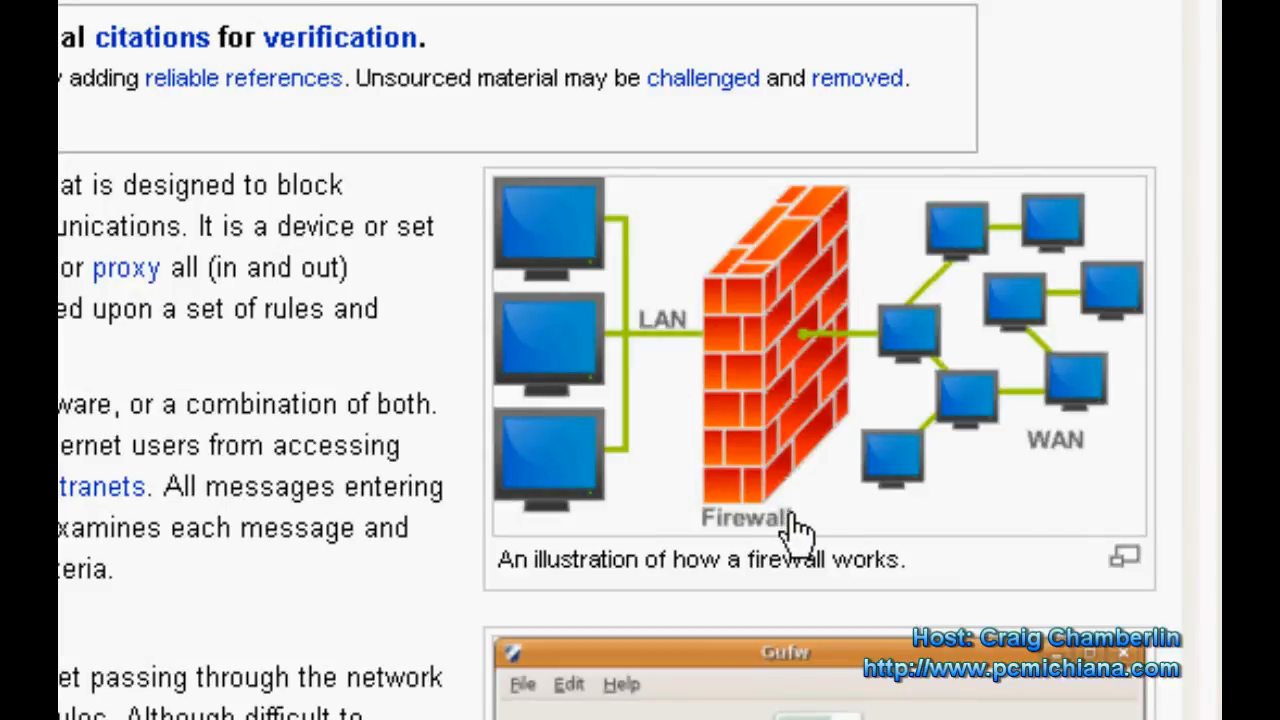
mouse_move(797, 525)
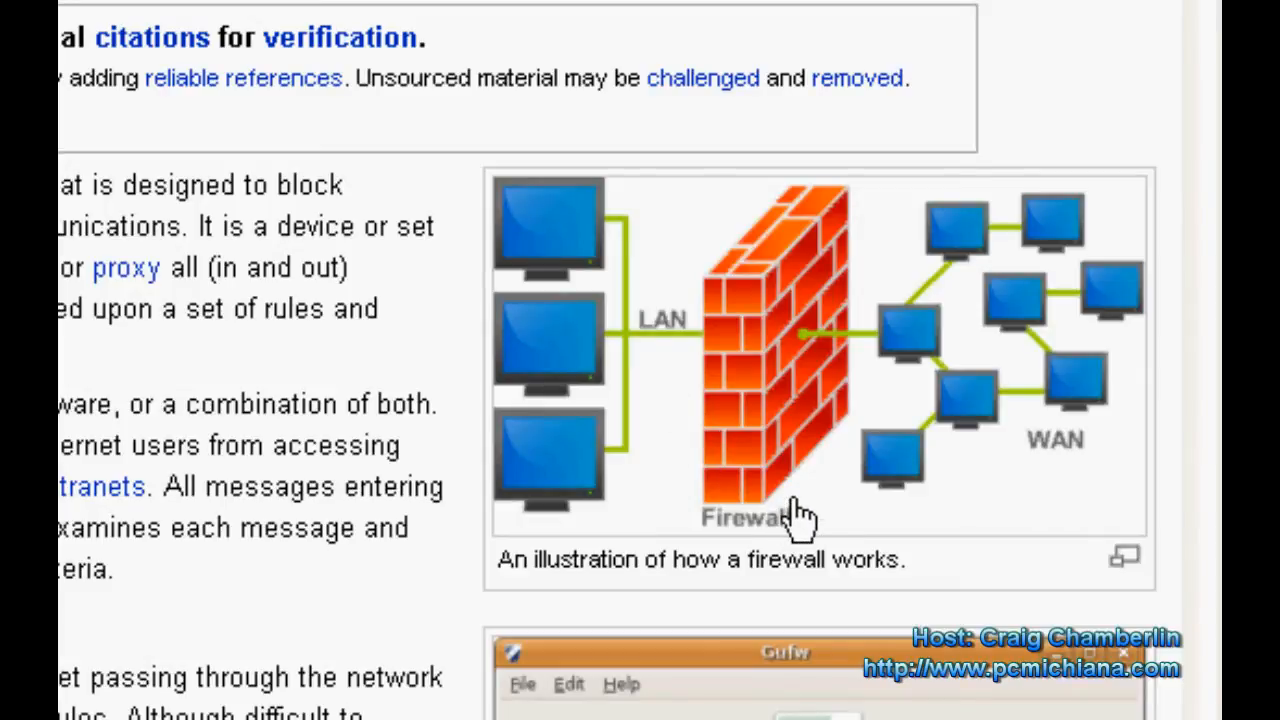
mouse_move(800, 495)
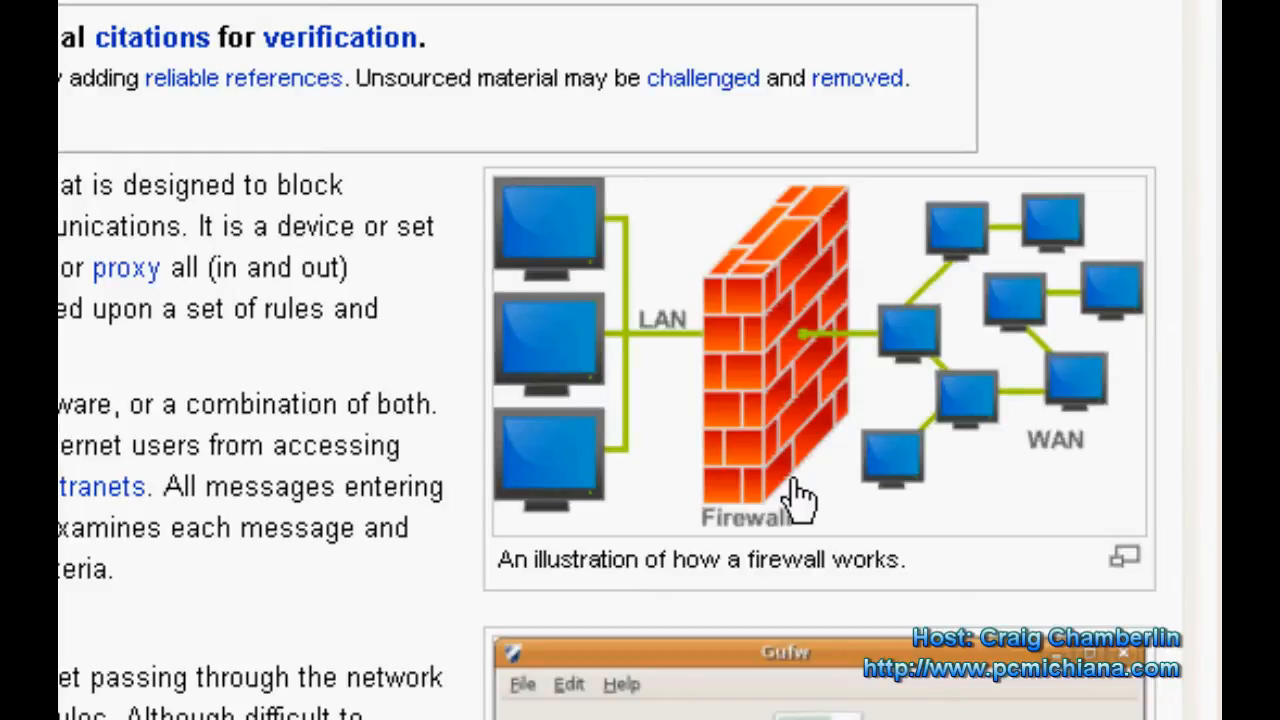
mouse_move(778, 475)
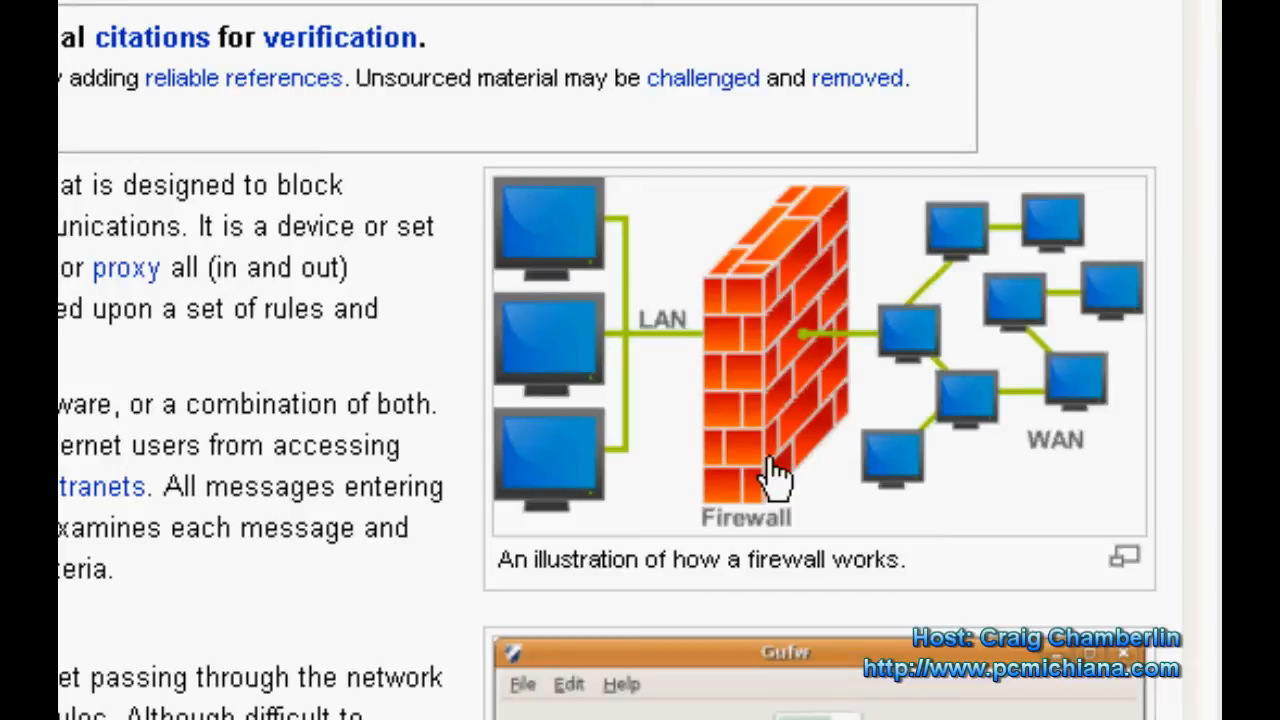
mouse_move(872, 498)
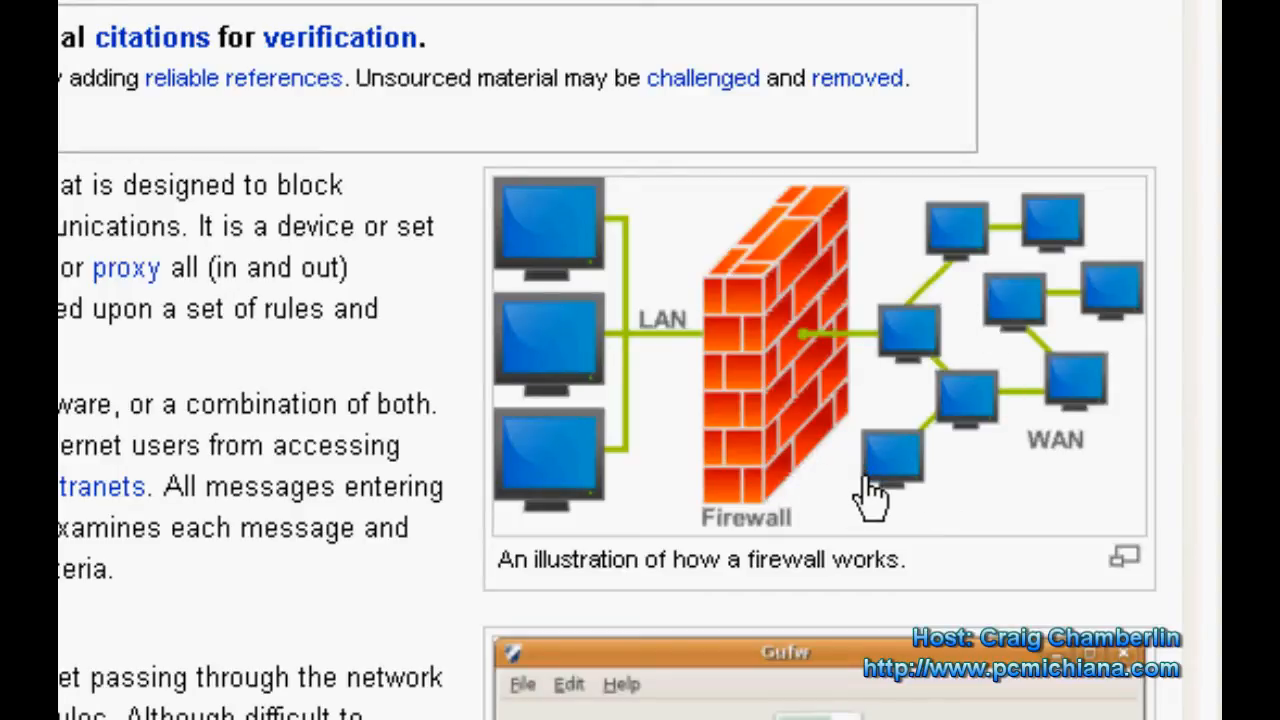
scroll(down, 3)
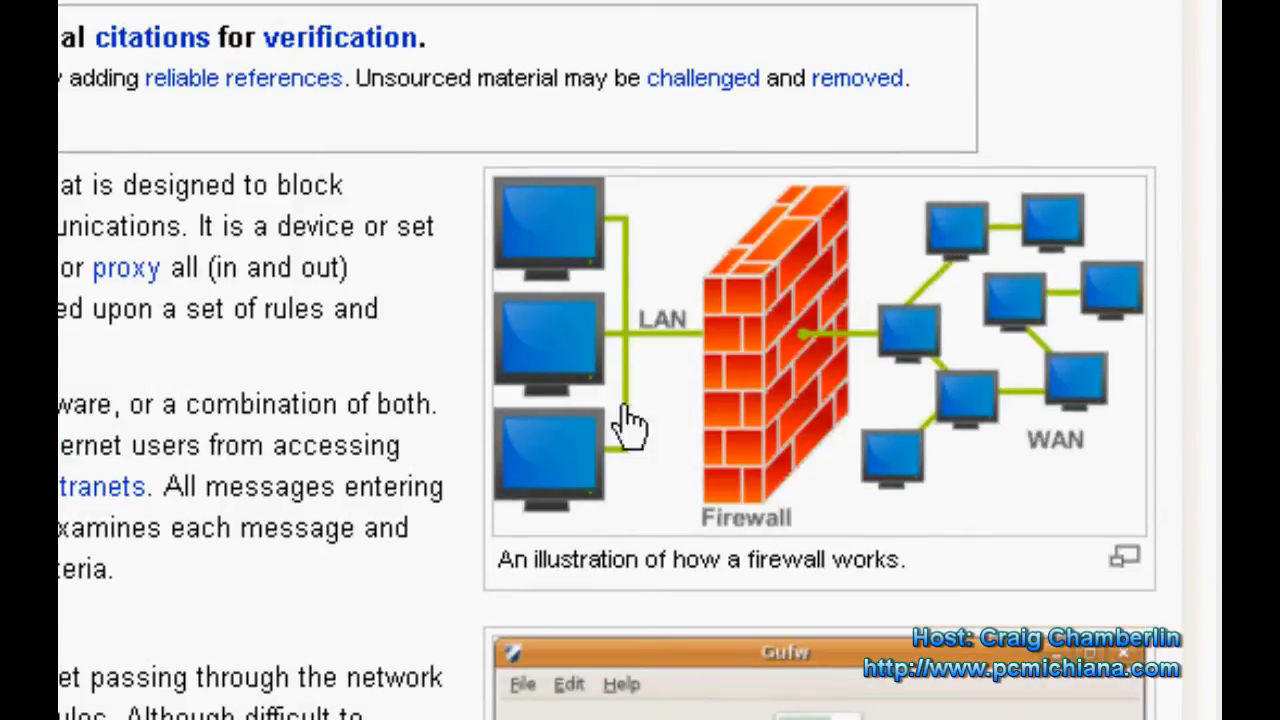
mouse_move(645, 390)
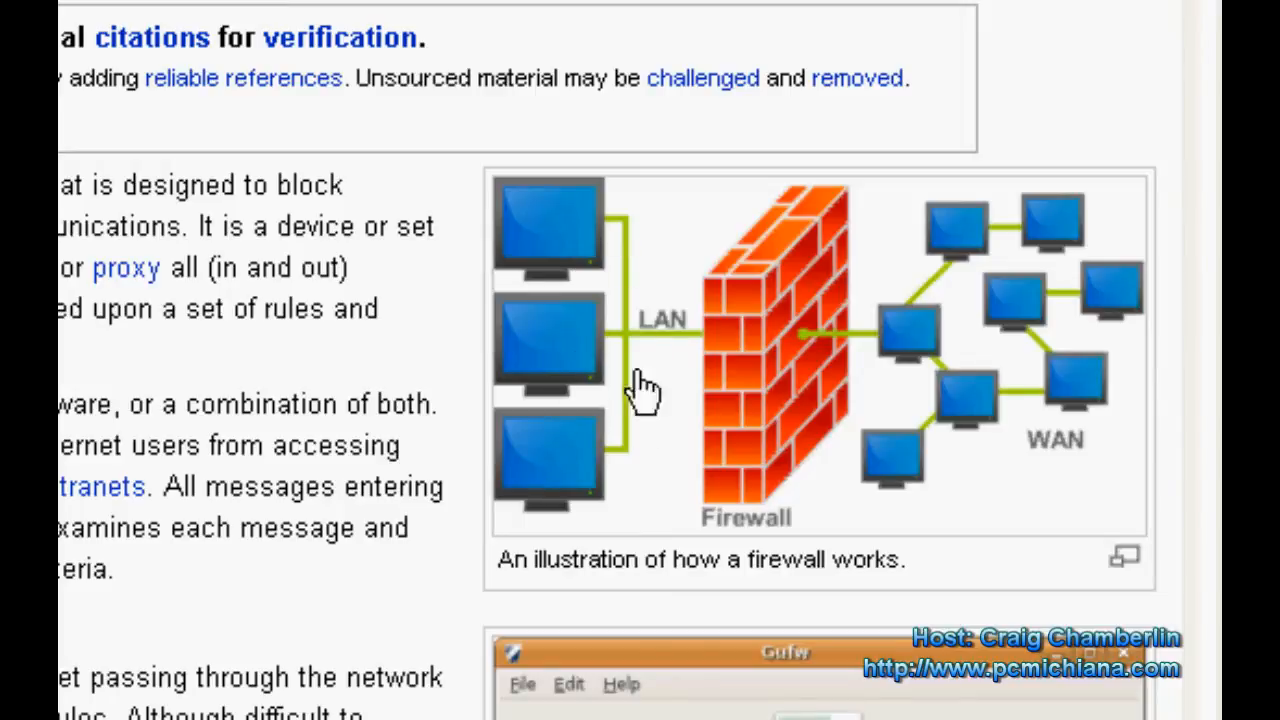
mouse_move(855, 495)
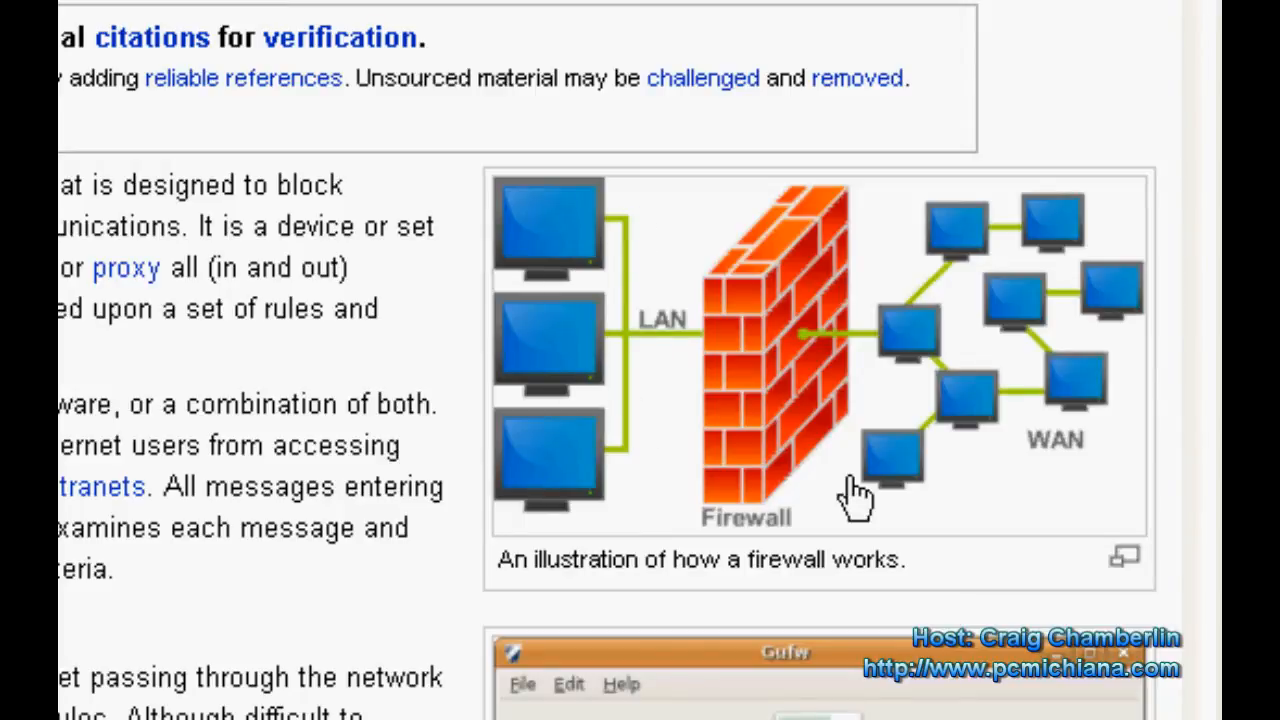
mouse_move(780, 370)
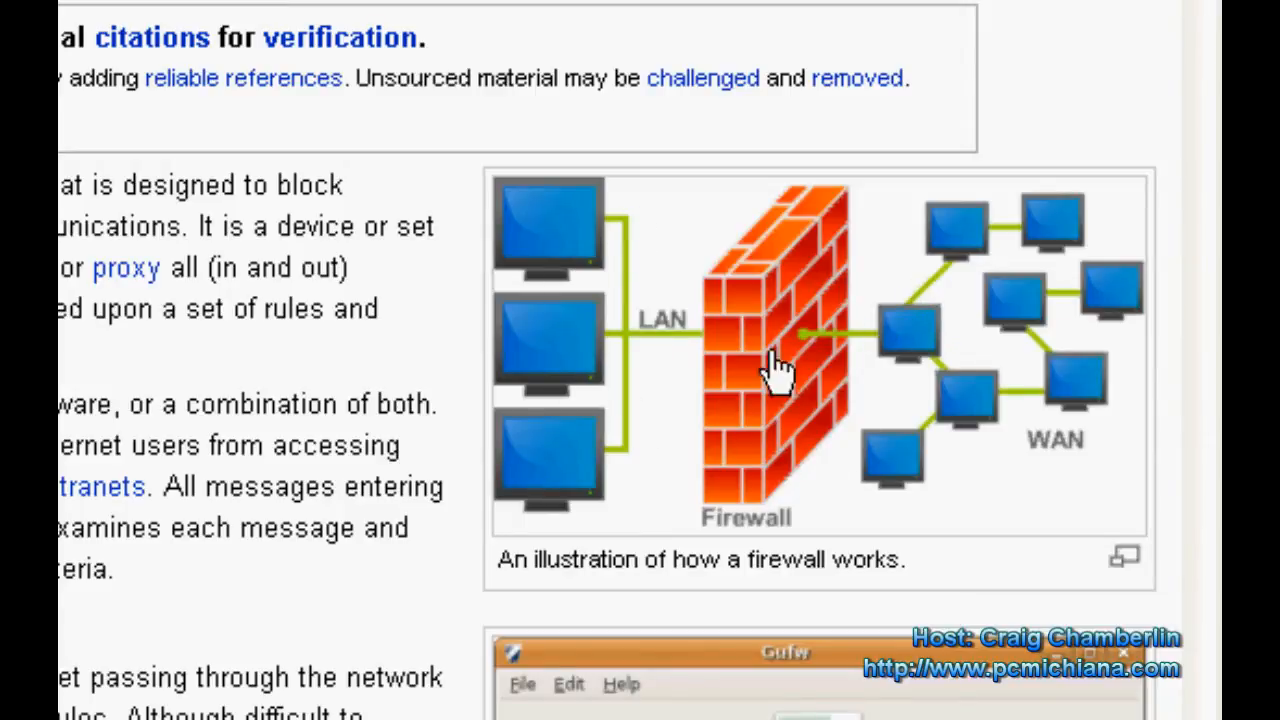
mouse_move(790, 480)
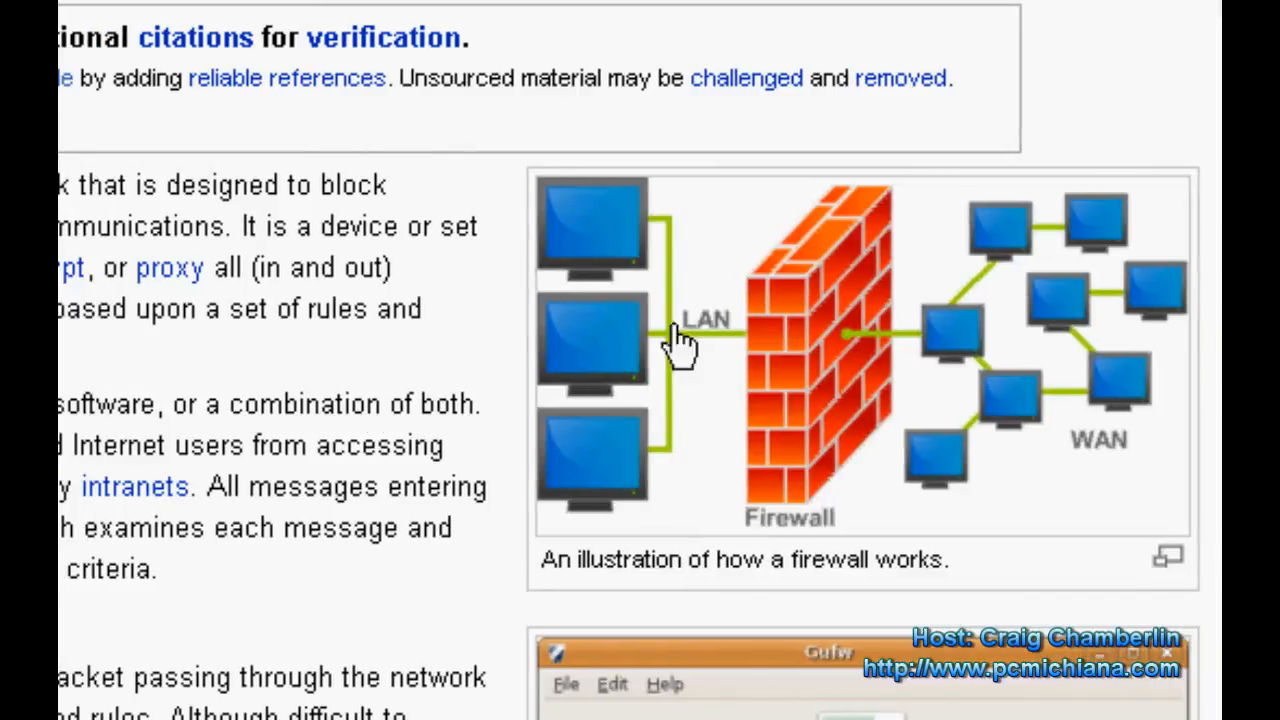
mouse_move(615, 510)
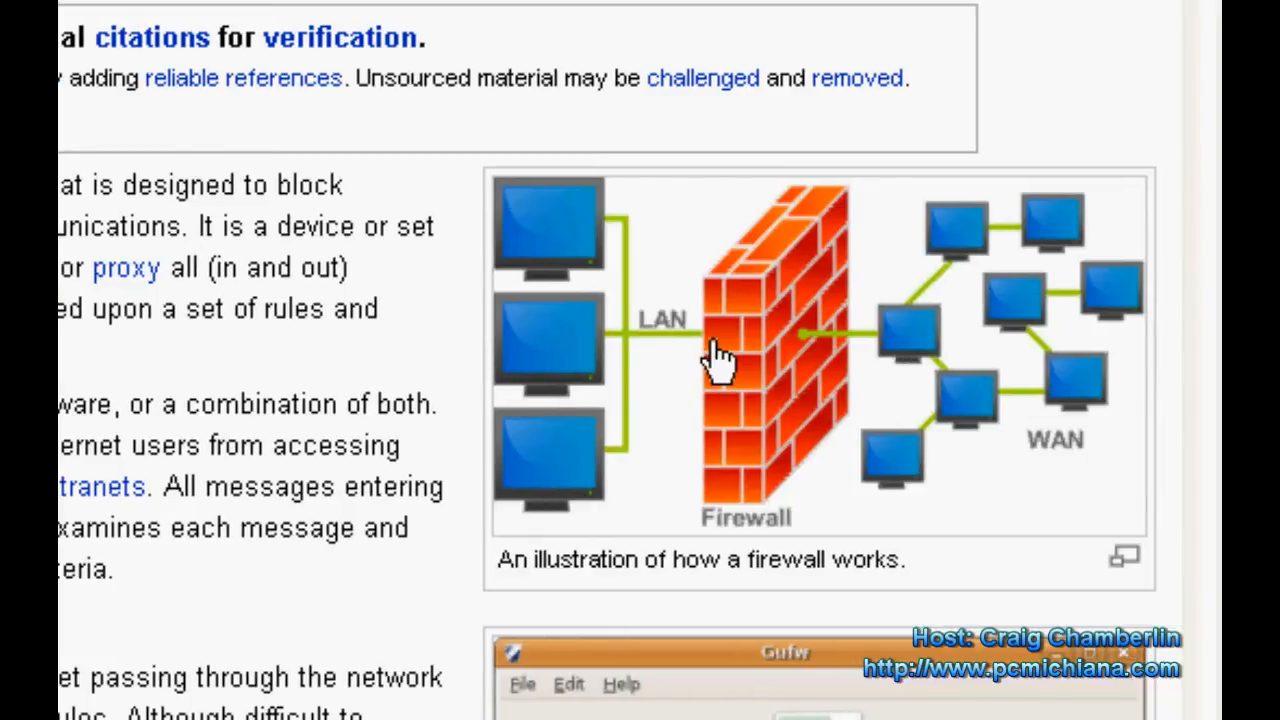
mouse_move(570, 510)
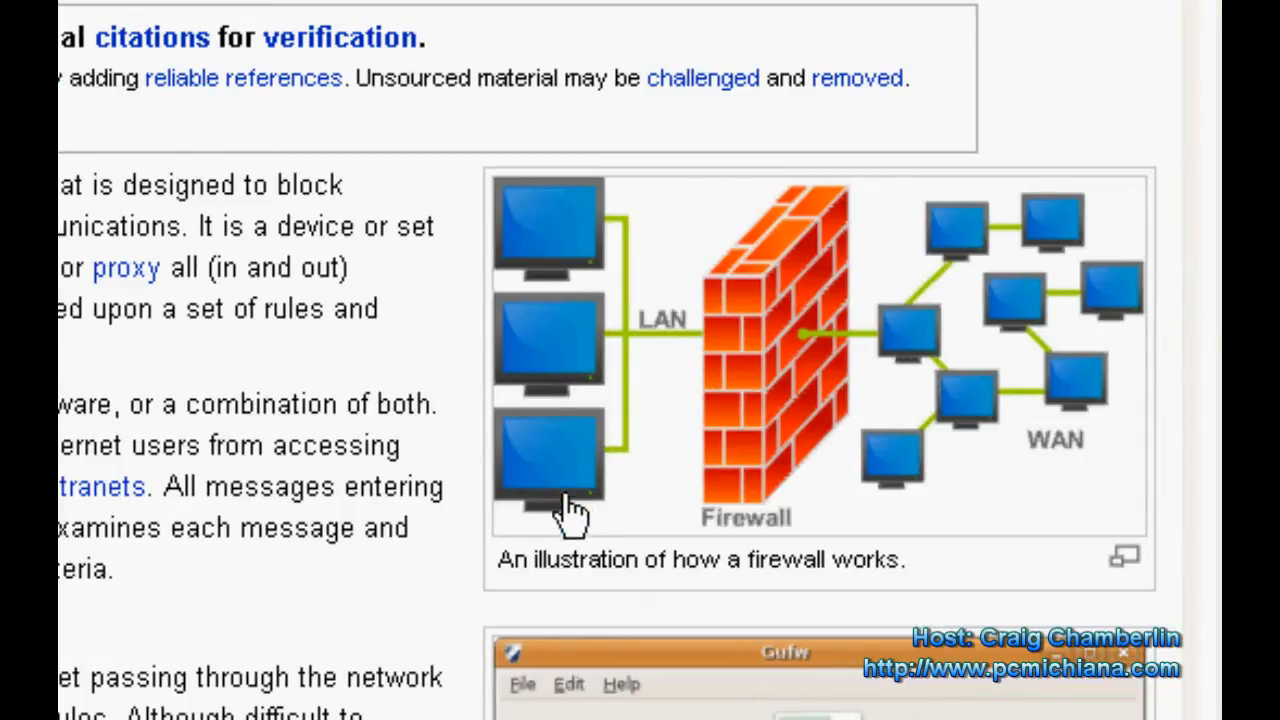
scroll(up, 3)
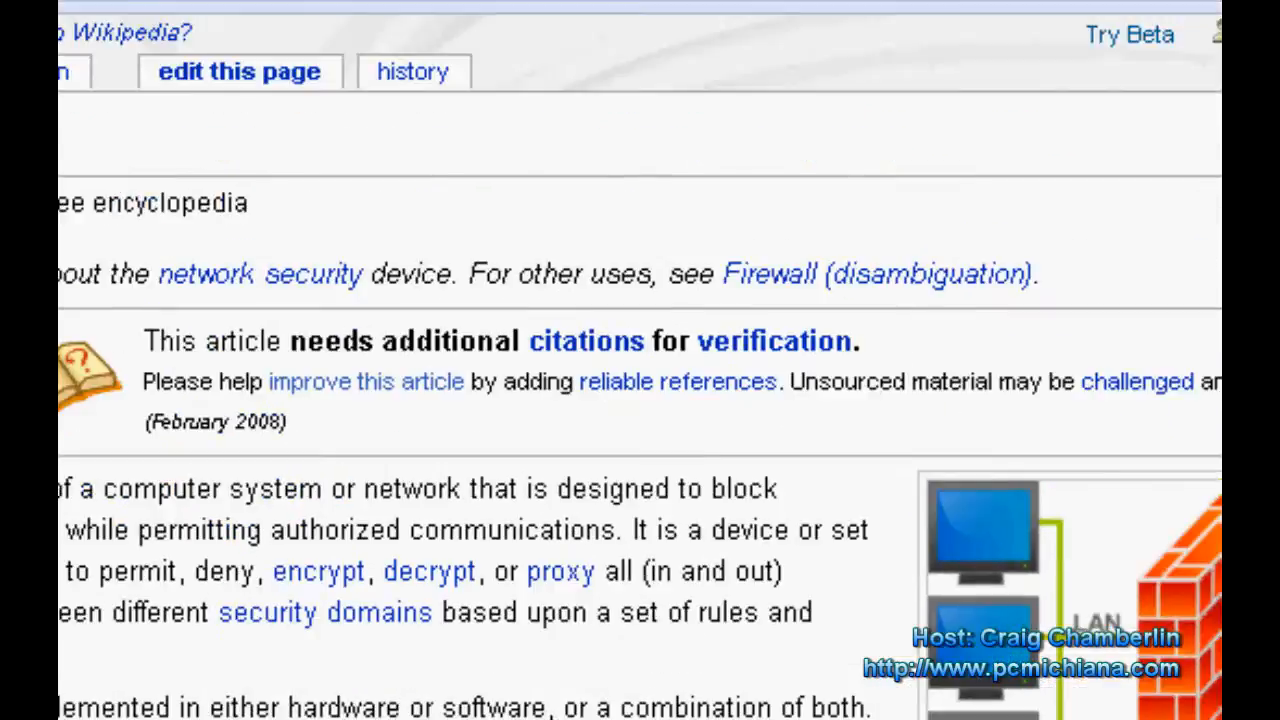
Switch to the Precision Computing Michiana tab and scroll to the Free Security Software sidebar listing ZoneAlarm Free Firewall
click(260, 27)
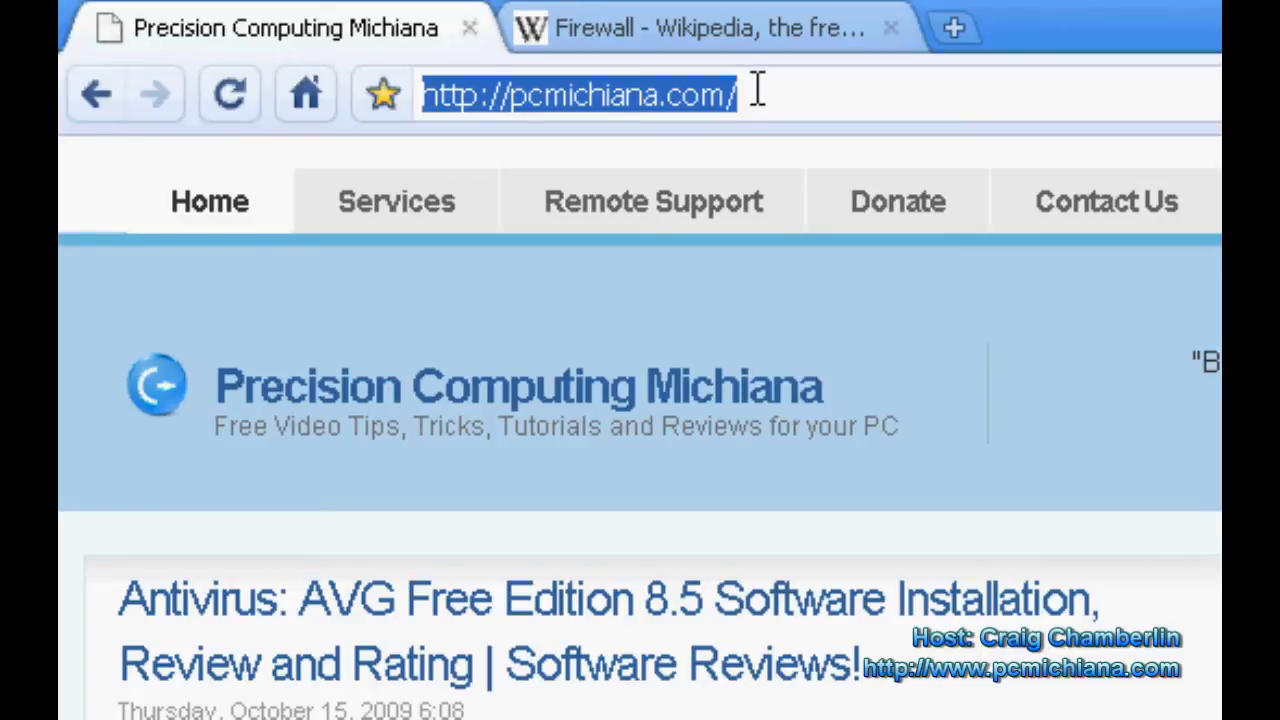
scroll(down, 3)
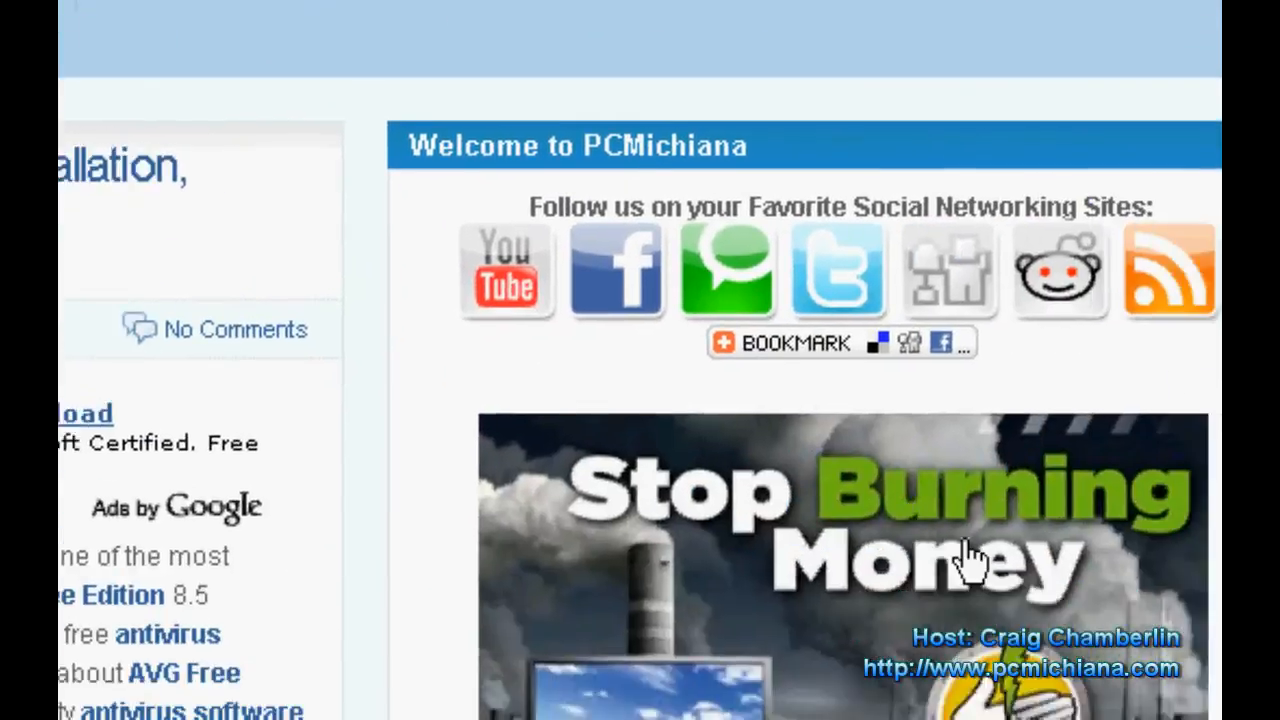
scroll(down, 3)
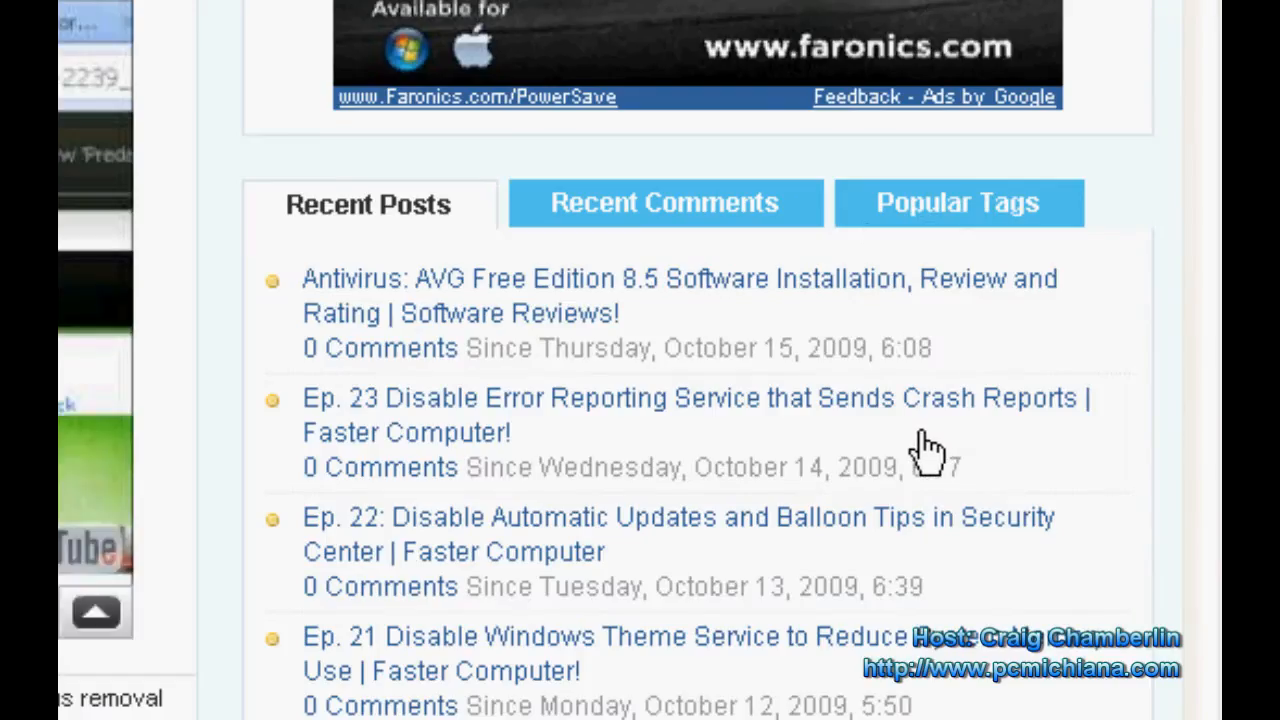
scroll(down, 3)
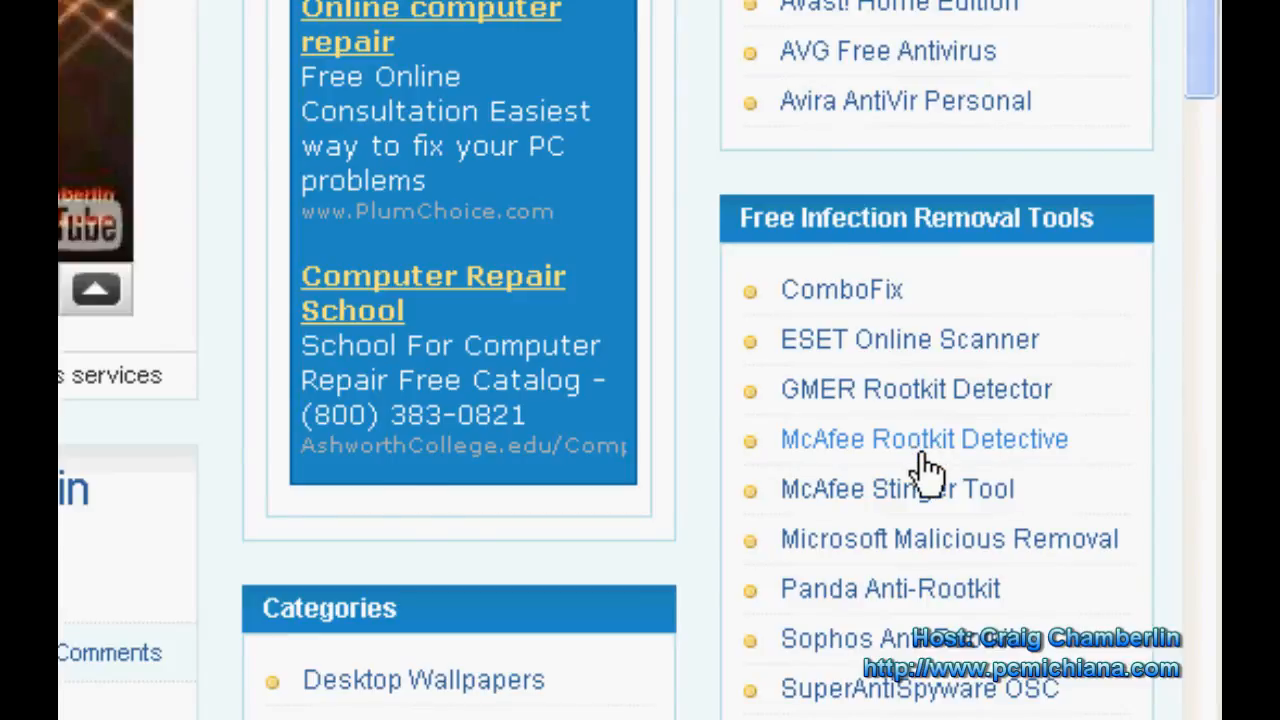
scroll(down, 3)
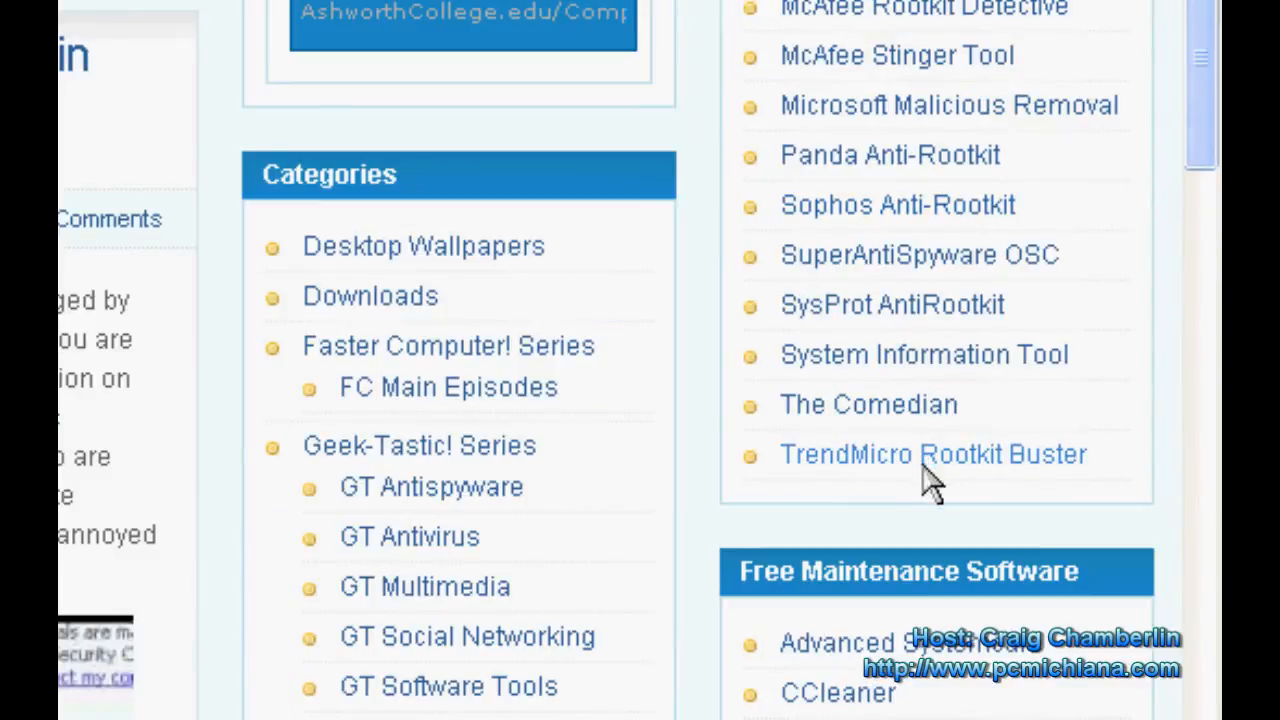
scroll(down, 3)
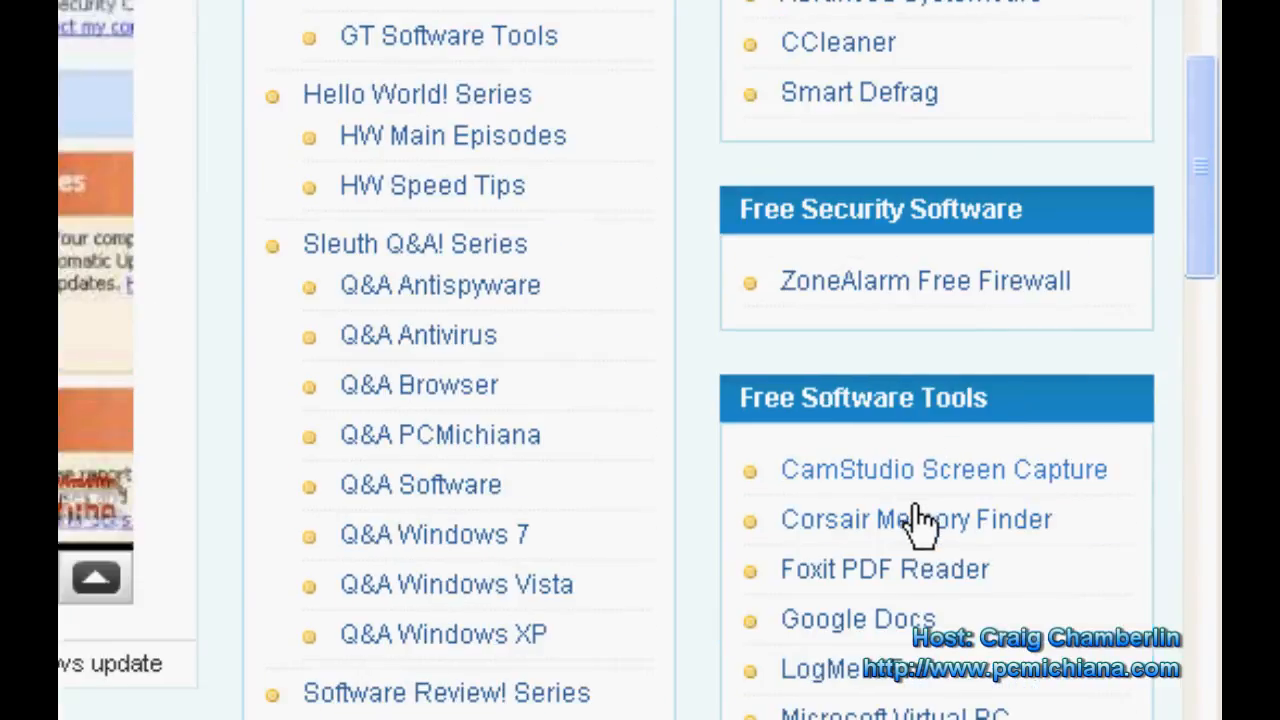
mouse_move(895, 285)
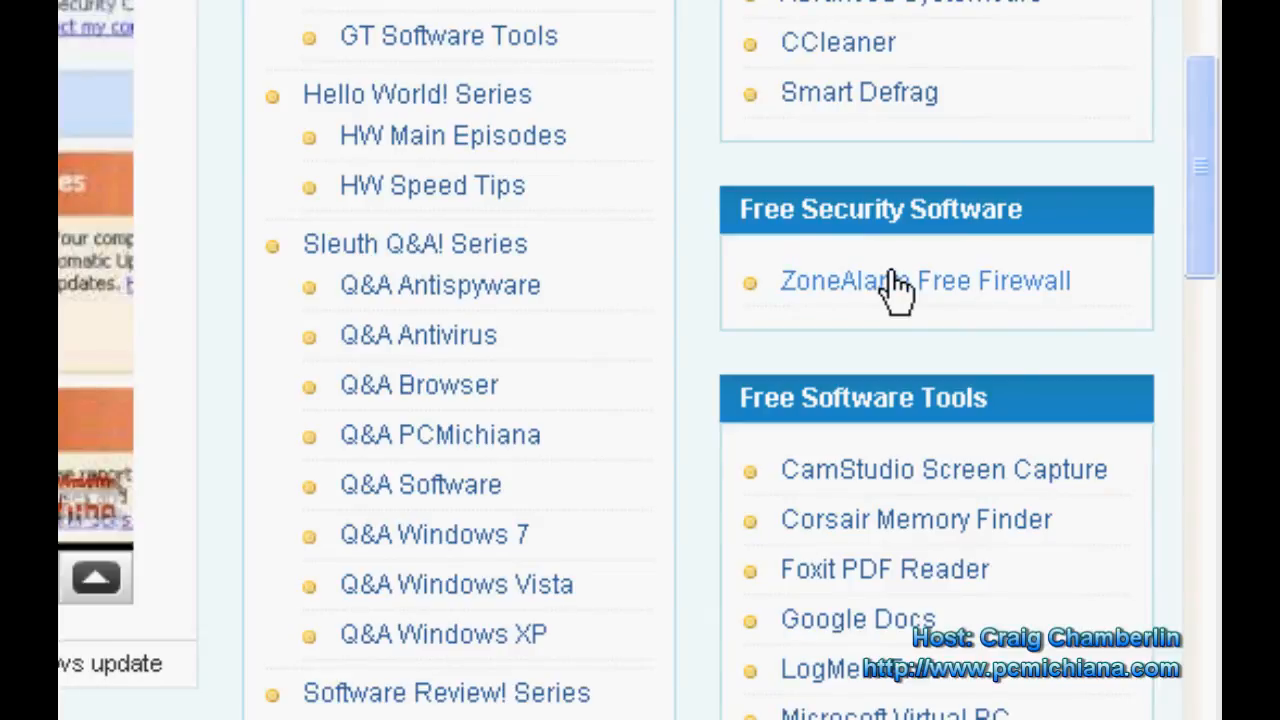